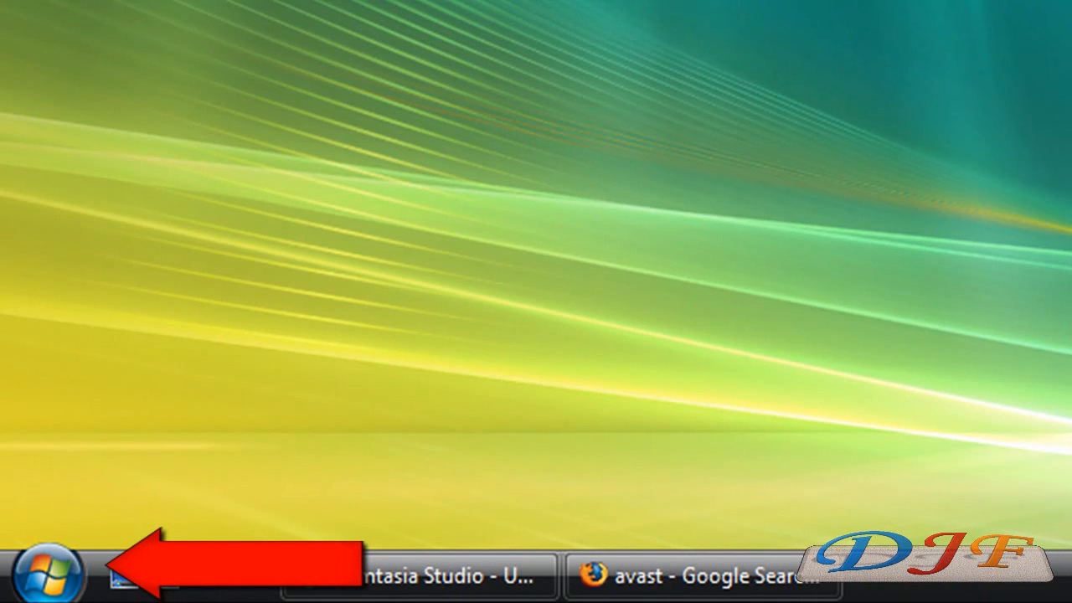
# - Go from the Start menu into Control Panel's category home view
pyautogui.click(33, 574)
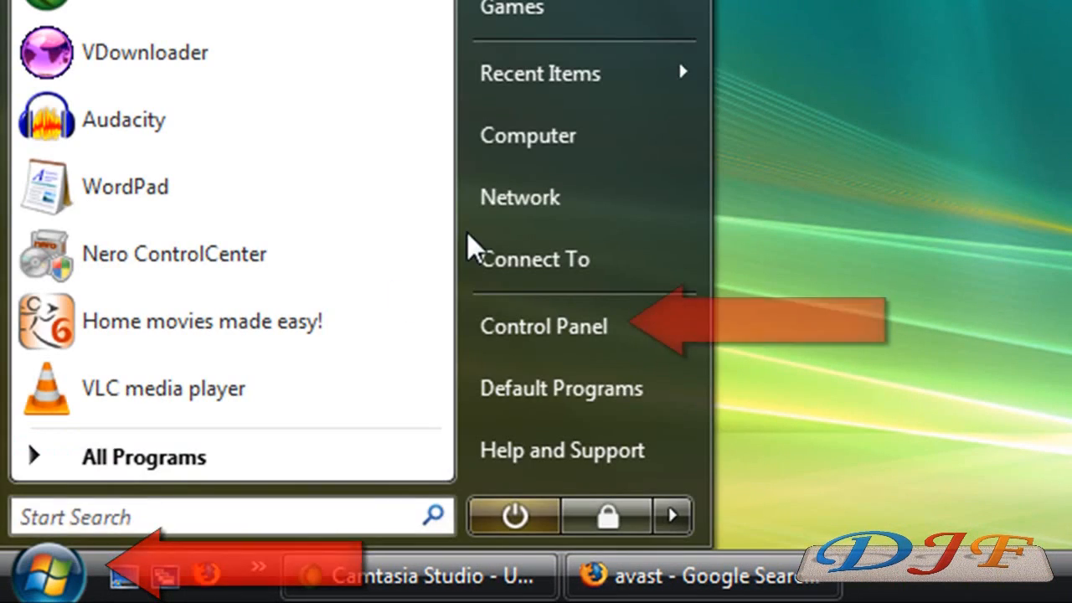
pyautogui.moveTo(542, 326)
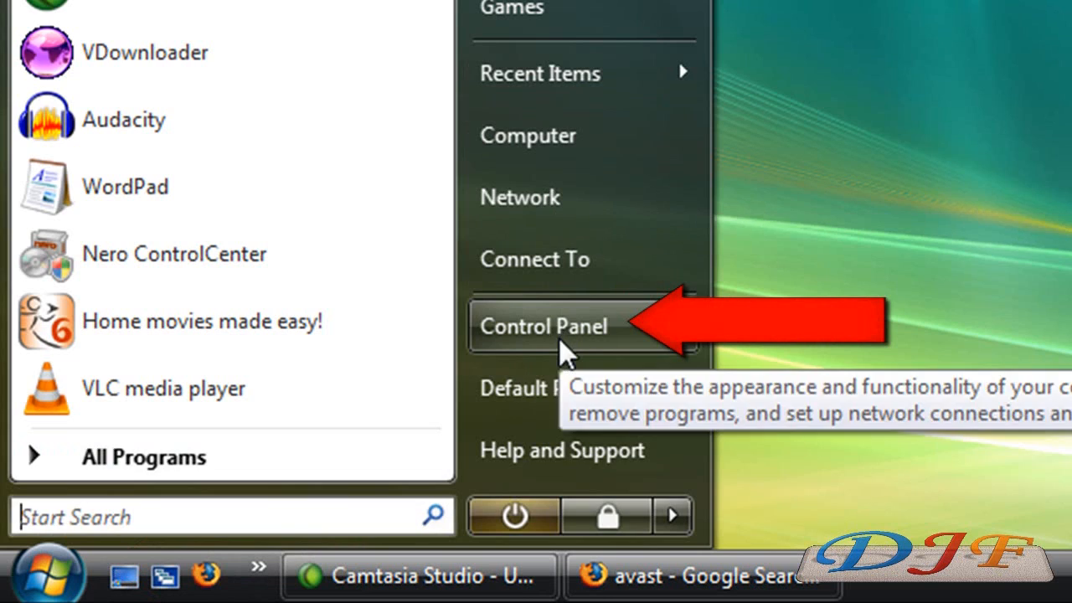
pyautogui.click(542, 325)
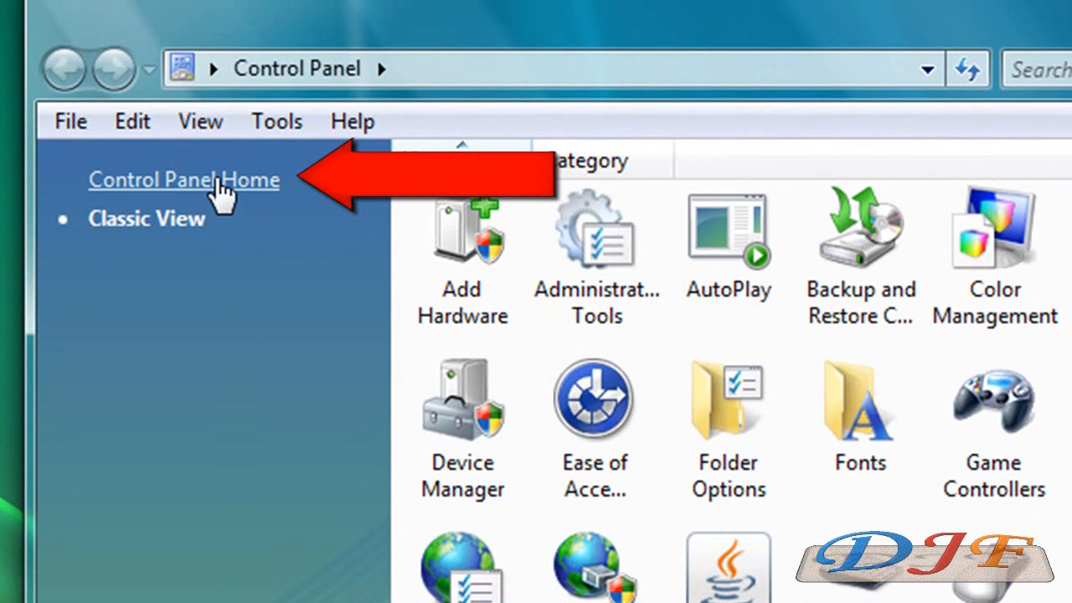
pyautogui.click(183, 180)
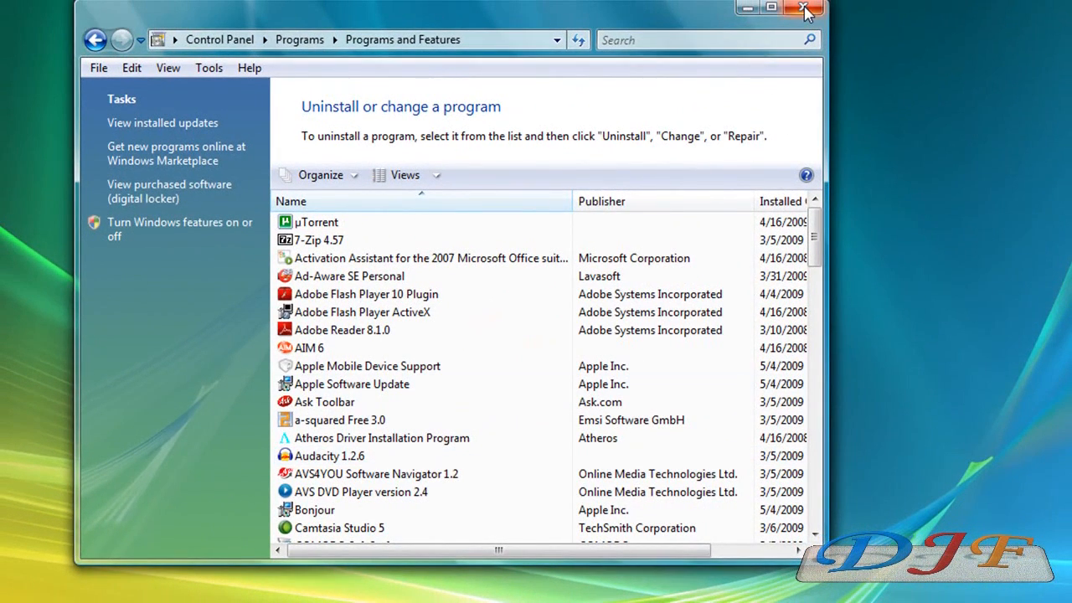
pyautogui.click(805, 10)
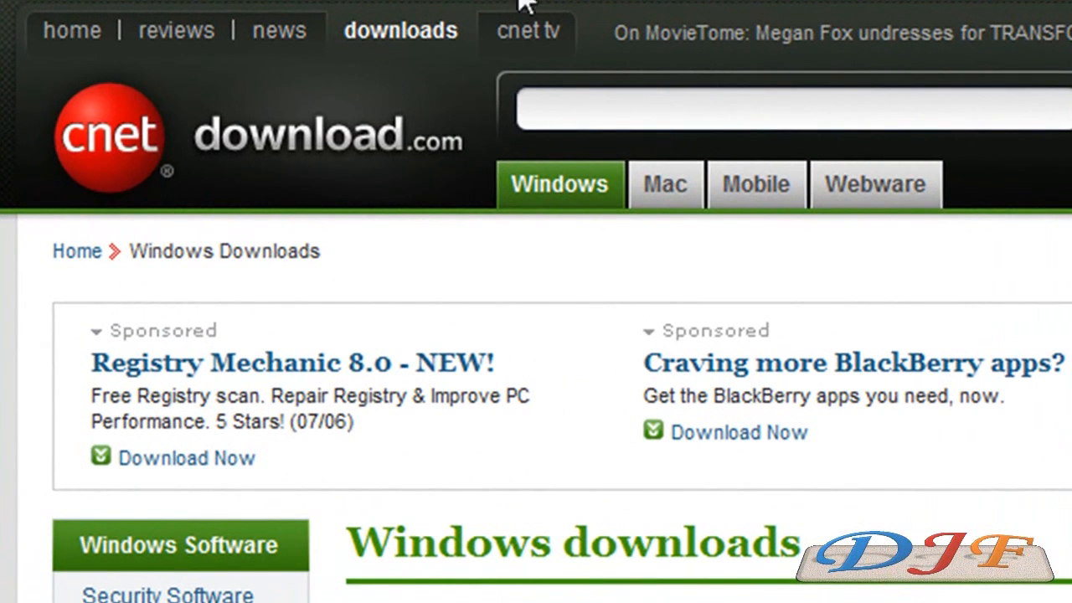
pyautogui.moveTo(549, 167)
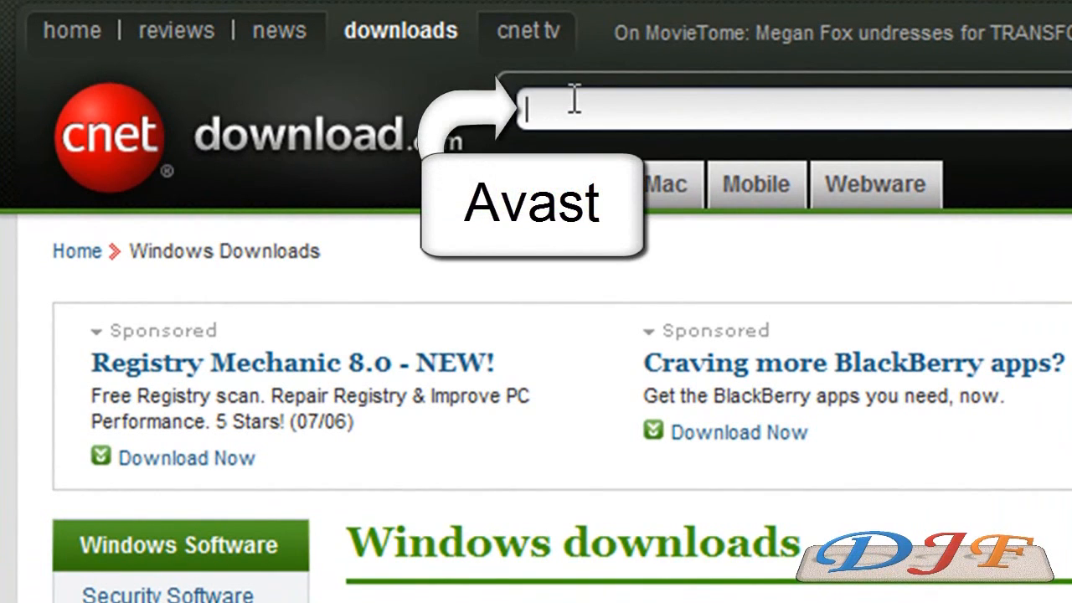
# - Search download.com for 'avast' and scroll the 13 software results
pyautogui.write('ava')
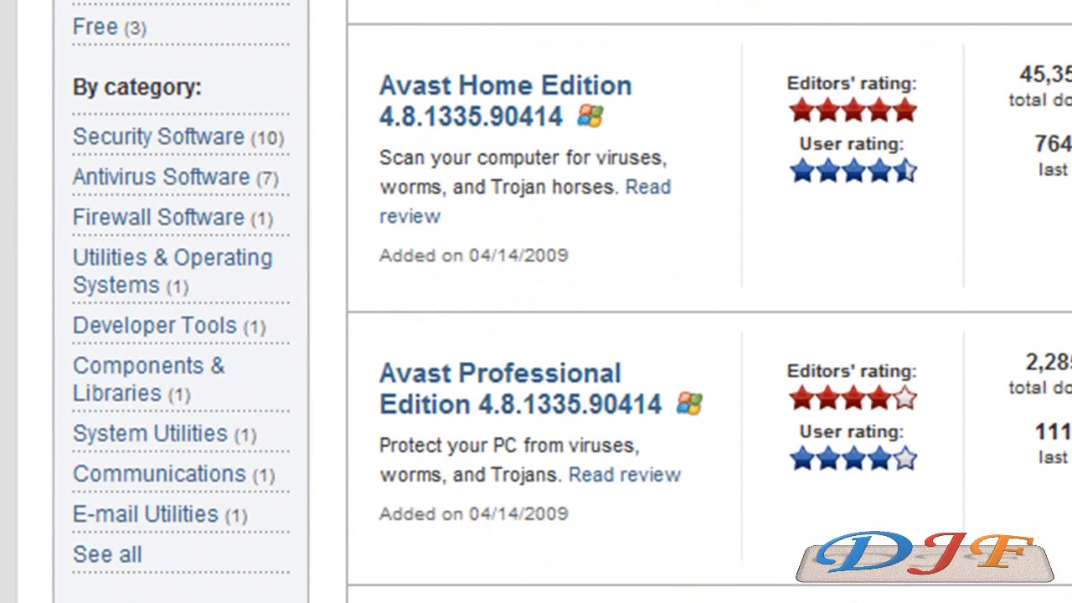
pyautogui.scroll(-3)
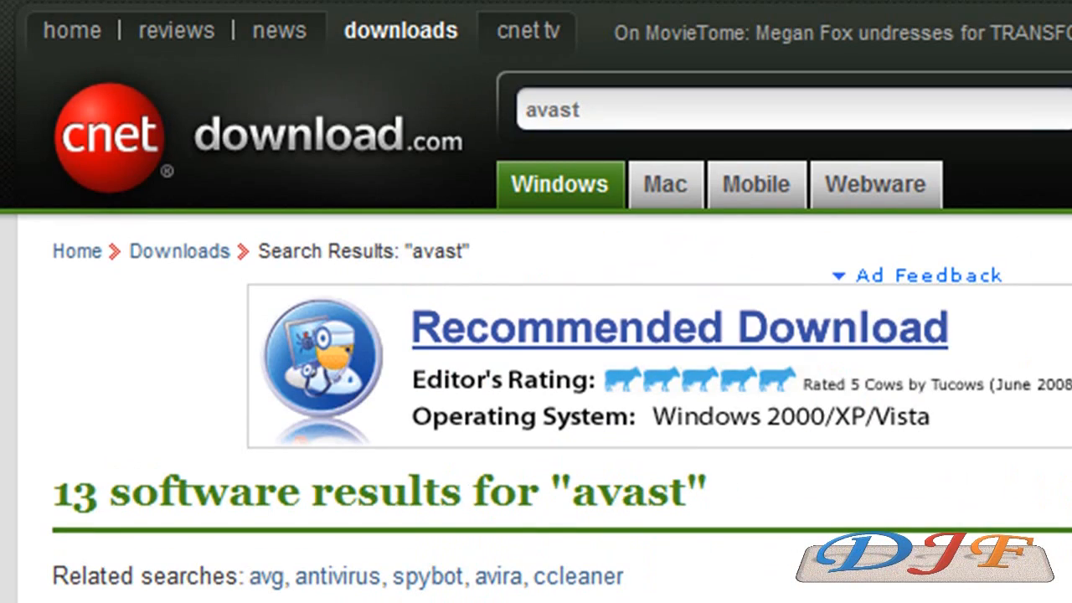
pyautogui.scroll(-3)
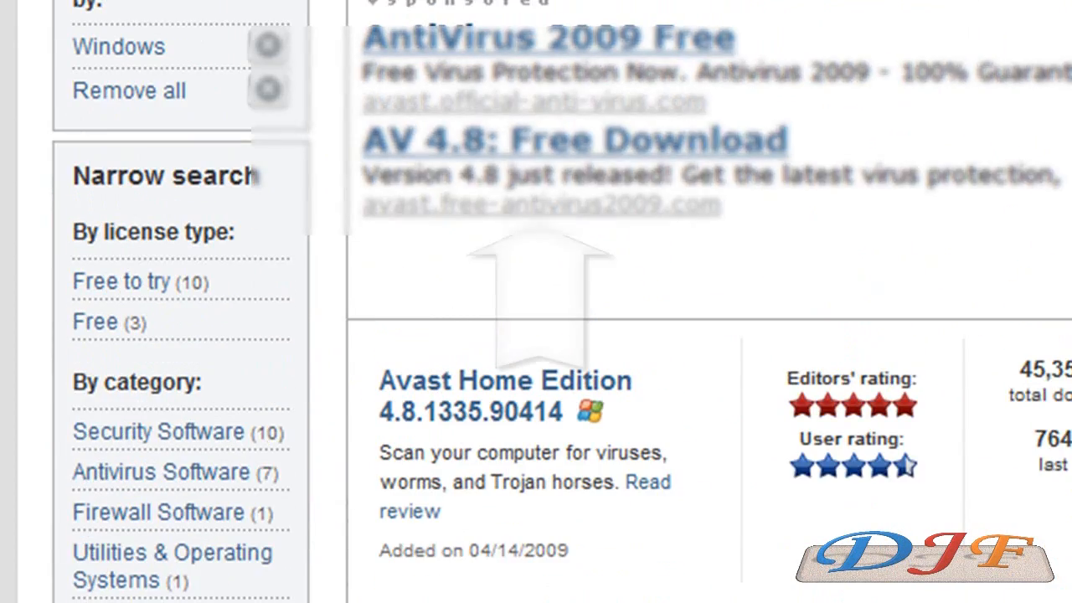
pyautogui.scroll(-3)
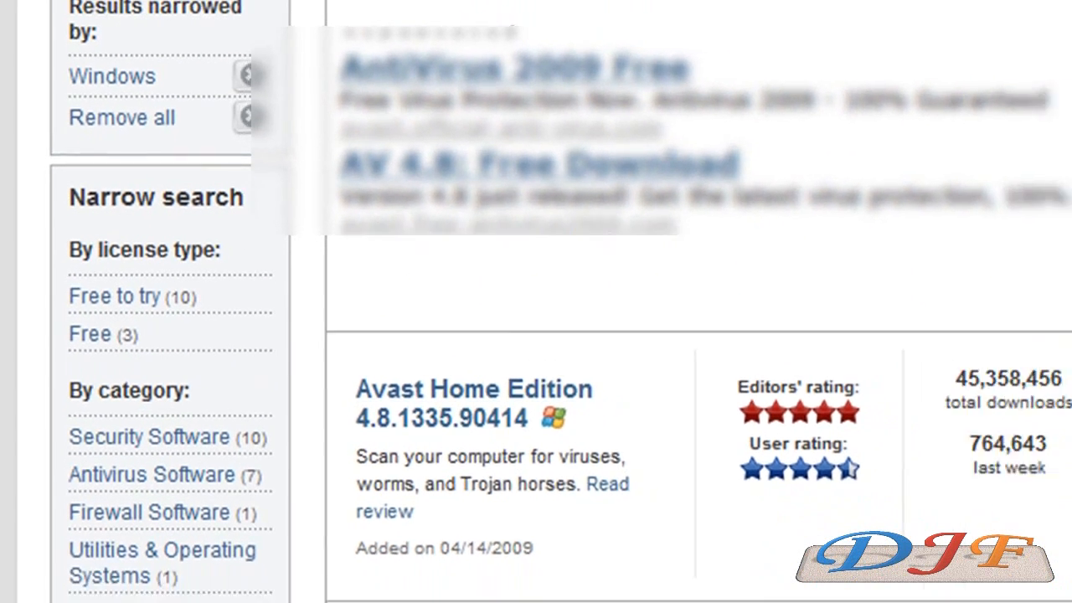
pyautogui.scroll(-3)
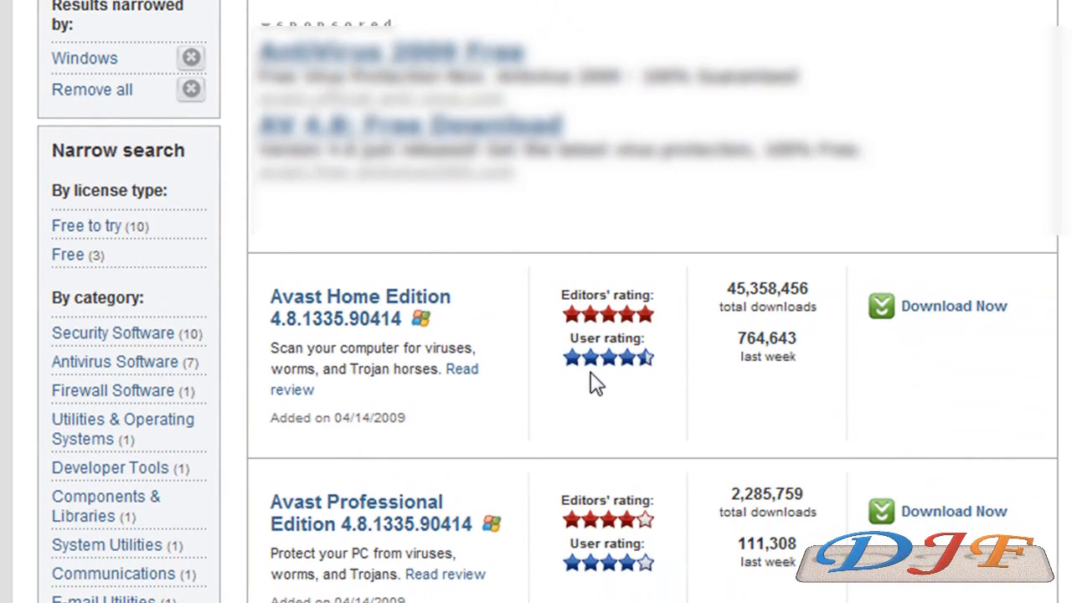
pyautogui.moveTo(651, 390)
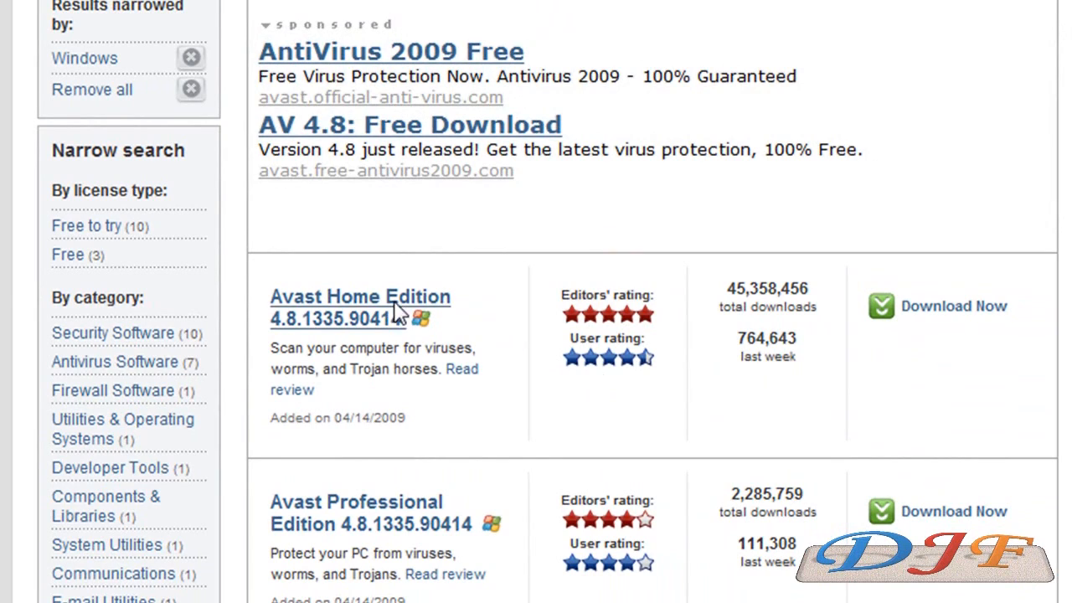
# - Open the Avast Home Edition 4.8.1335.90414 page and browse its description and reviews
pyautogui.click(360, 295)
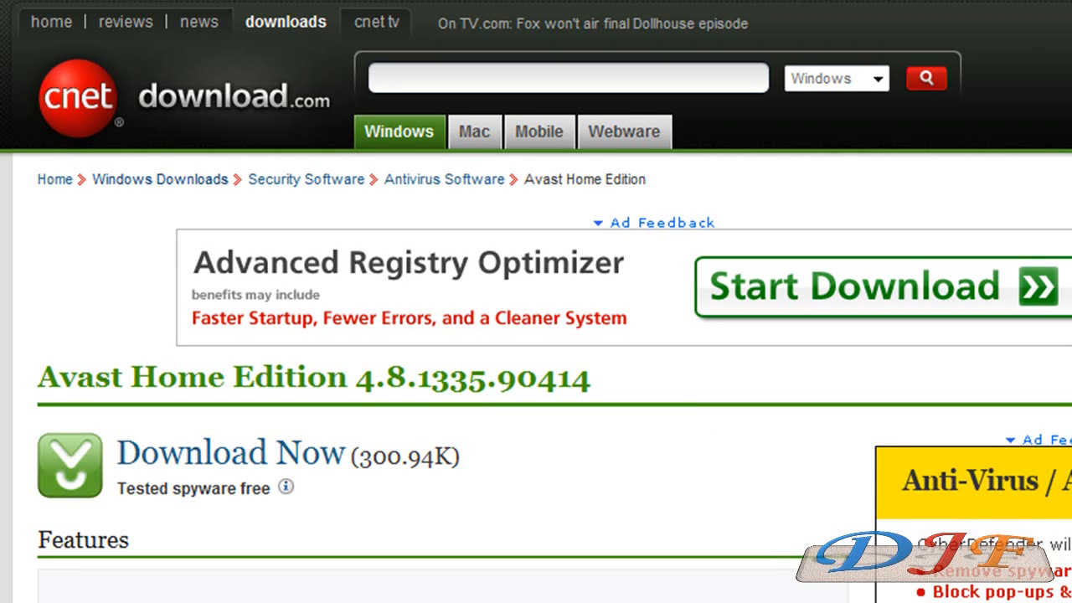
pyautogui.scroll(-3)
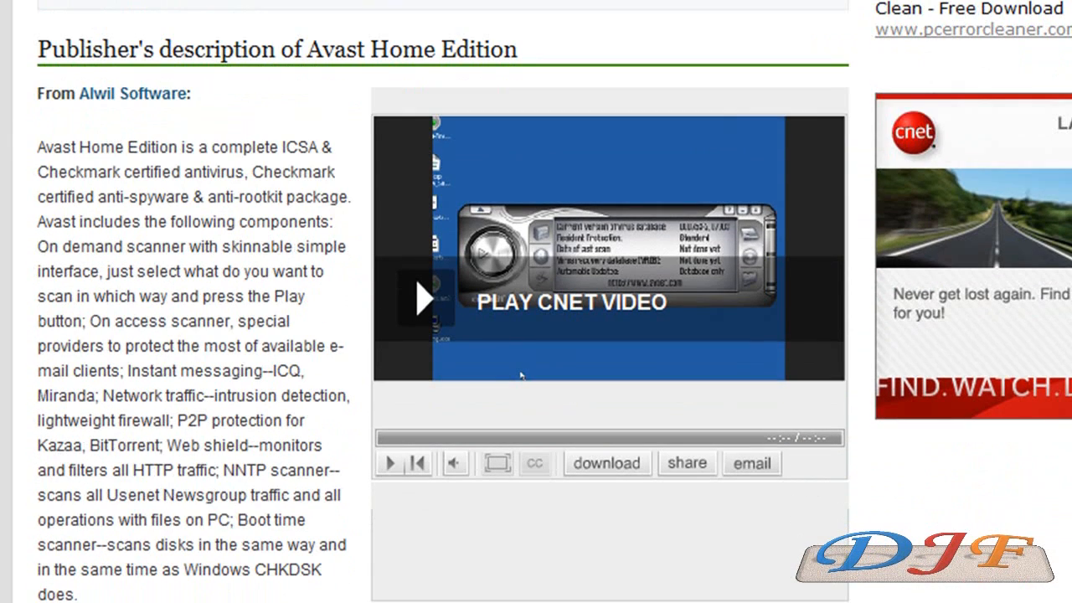
pyautogui.moveTo(910, 410)
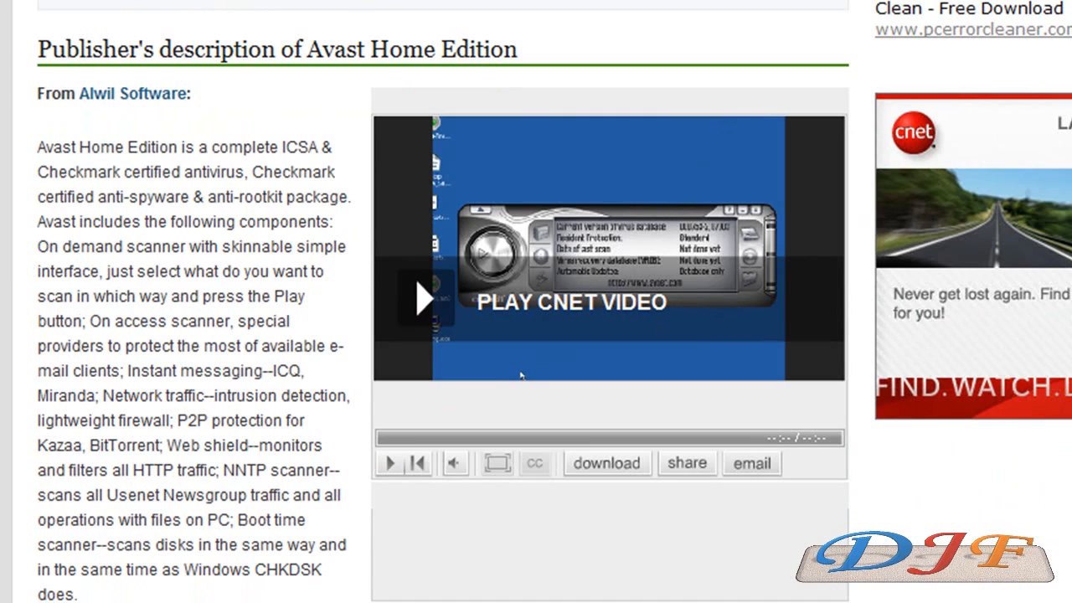
pyautogui.scroll(-3)
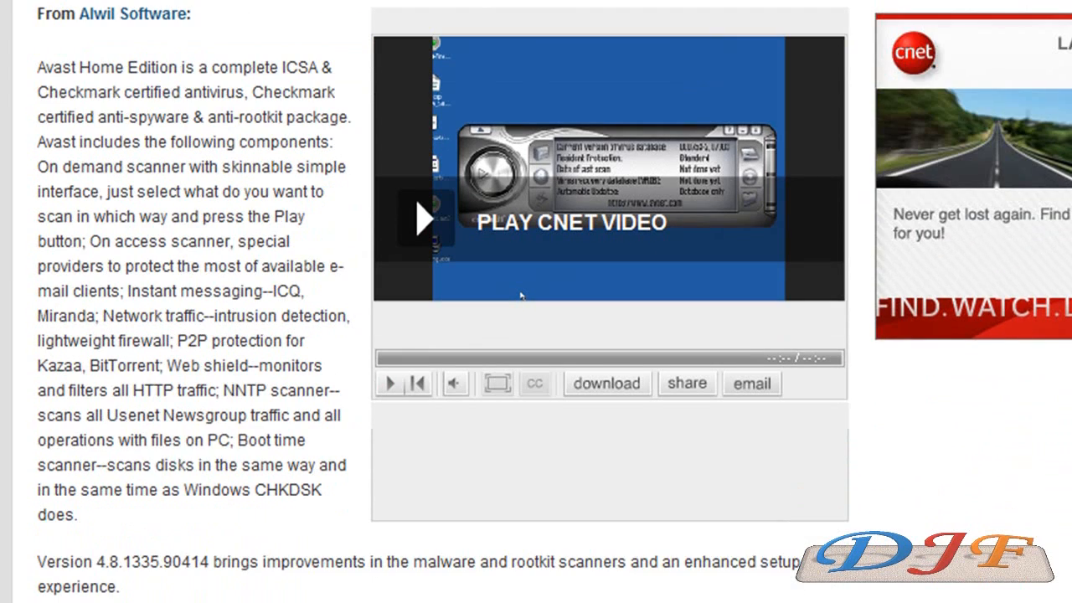
pyautogui.scroll(-3)
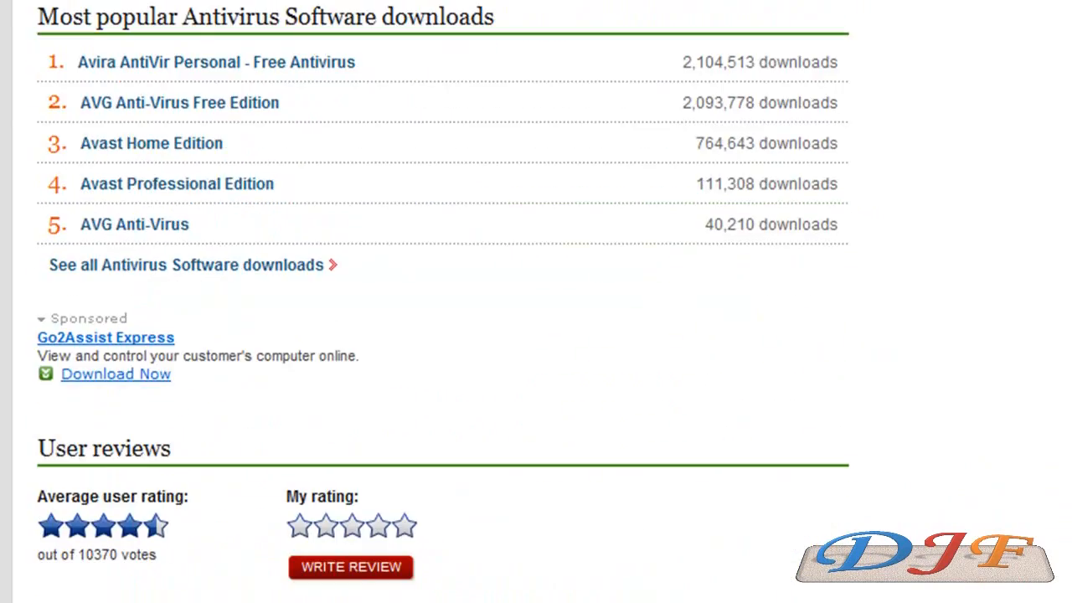
pyautogui.scroll(-3)
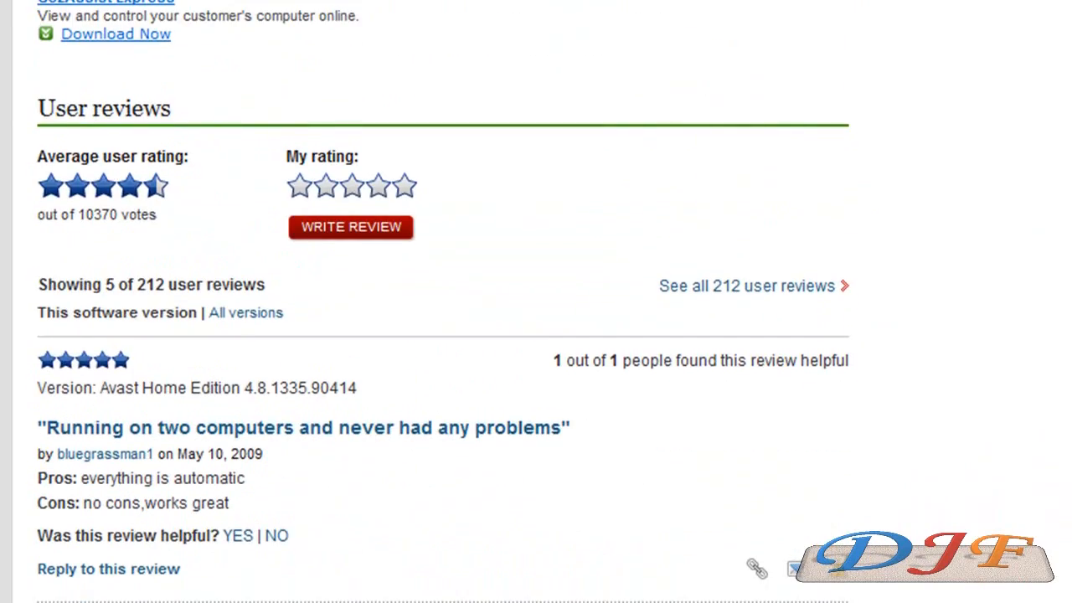
pyautogui.scroll(-3)
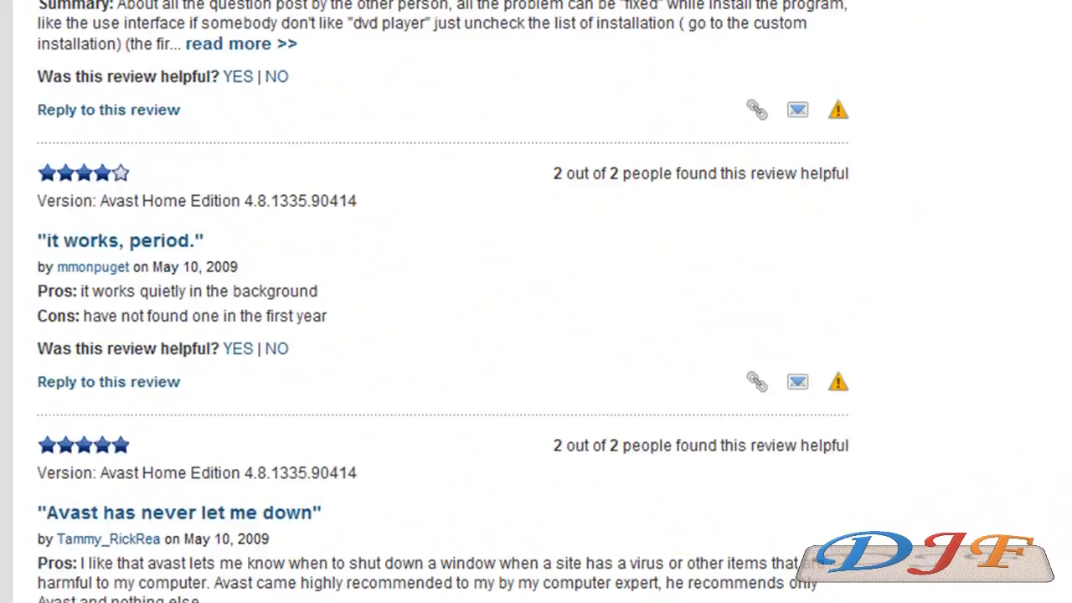
pyautogui.scroll(3)
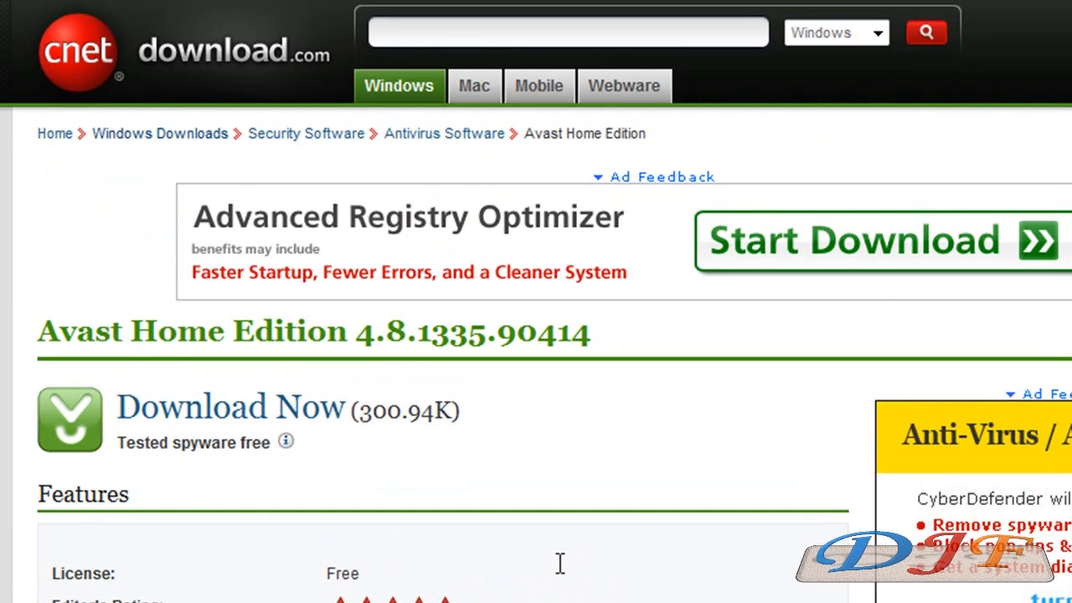
# - Start the Avast download, dismiss the information bar notice, and allow the blocked file
pyautogui.click(230, 407)
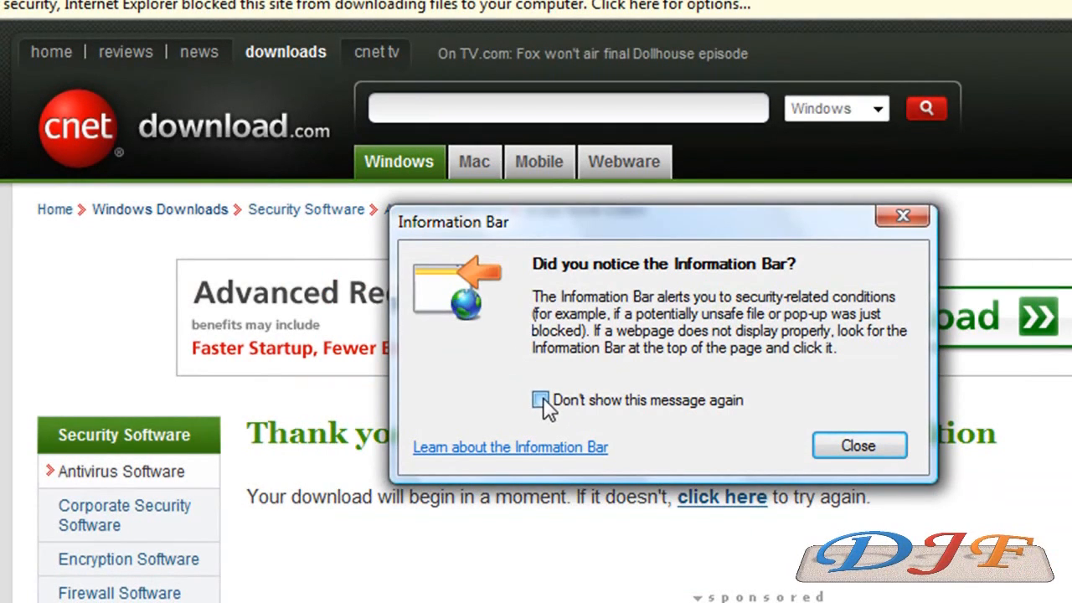
pyautogui.click(858, 445)
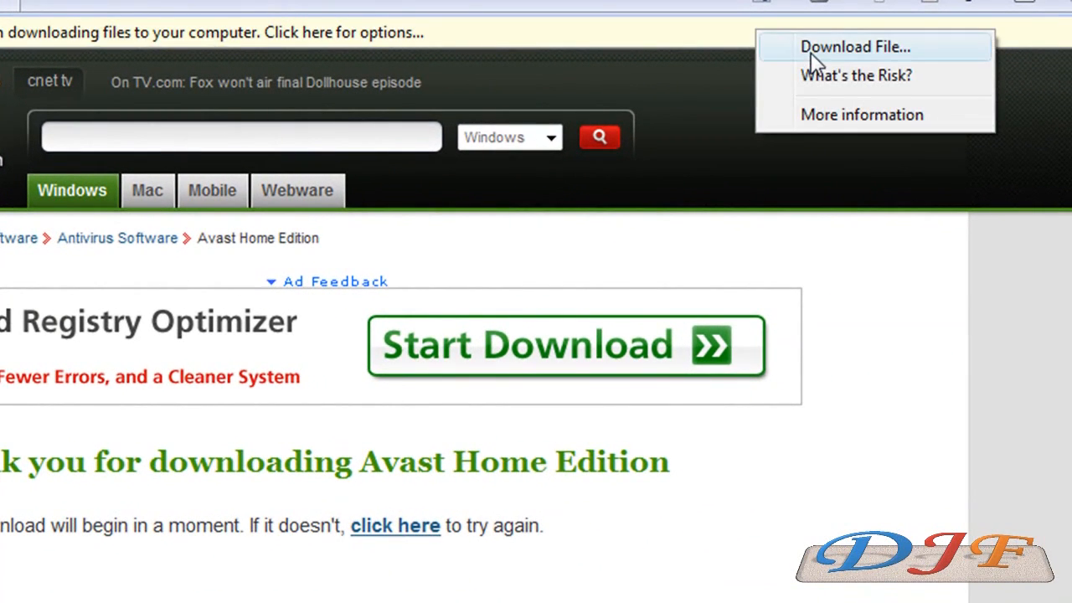
pyautogui.click(852, 46)
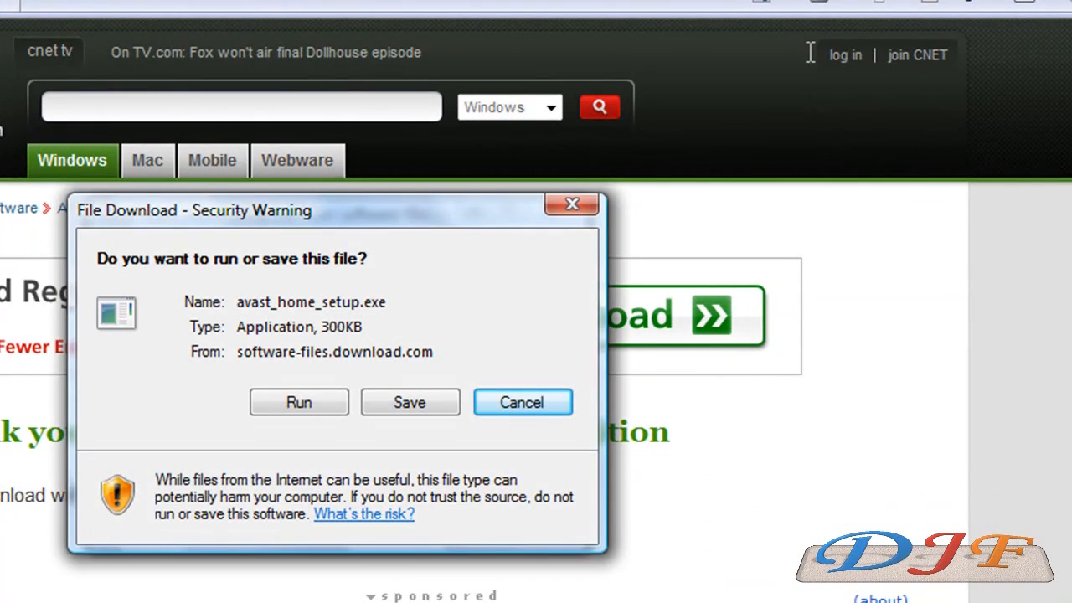
pyautogui.moveTo(278, 410)
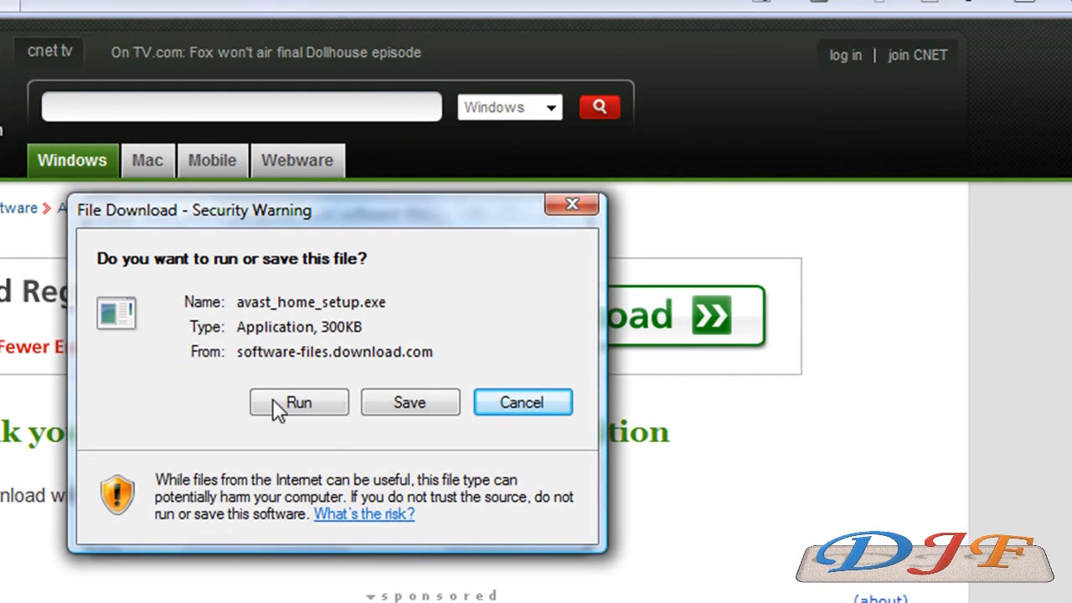
# - Save avast_home_setup.exe to the Desktop folder
pyautogui.click(298, 402)
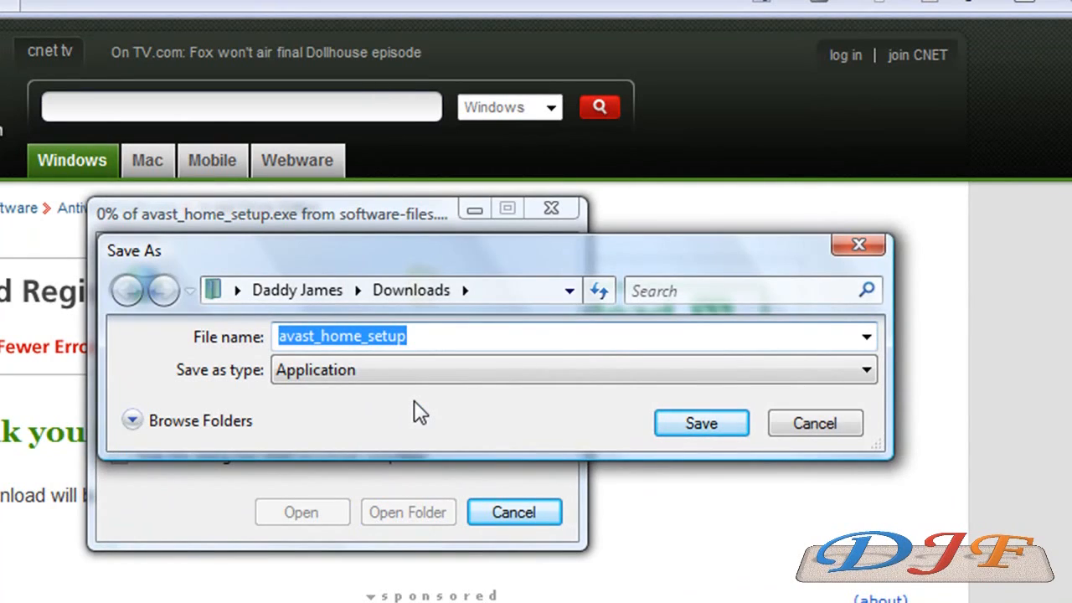
pyautogui.moveTo(151, 435)
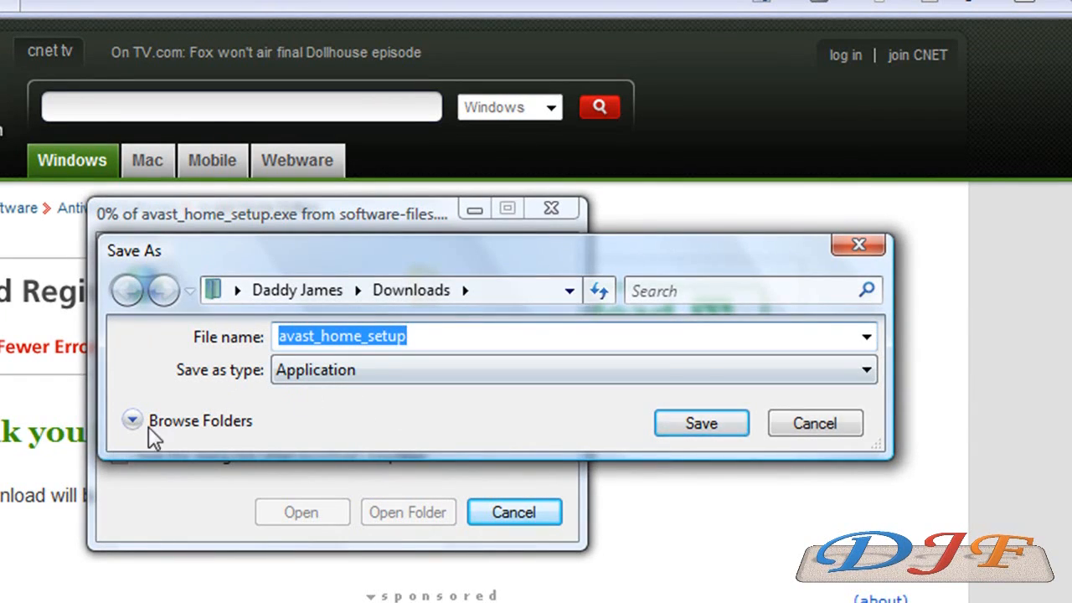
pyautogui.click(132, 420)
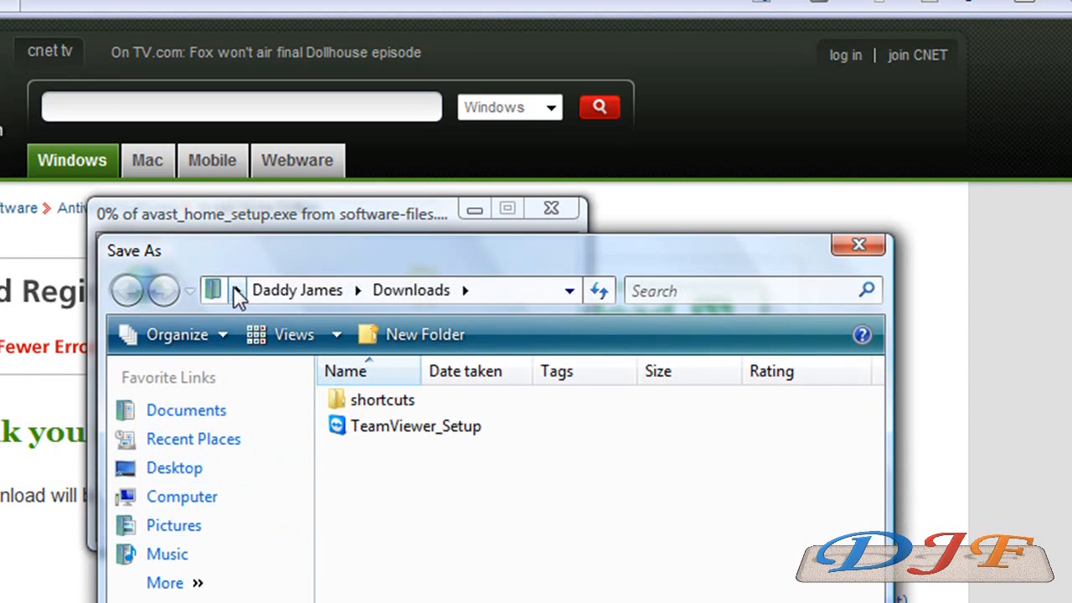
pyautogui.click(238, 290)
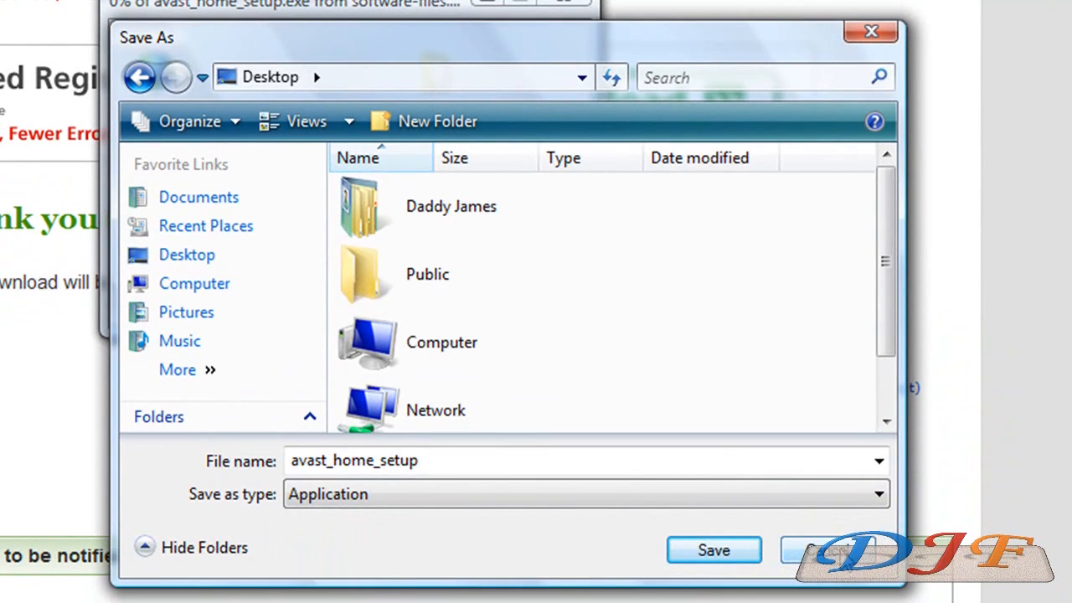
pyautogui.click(714, 550)
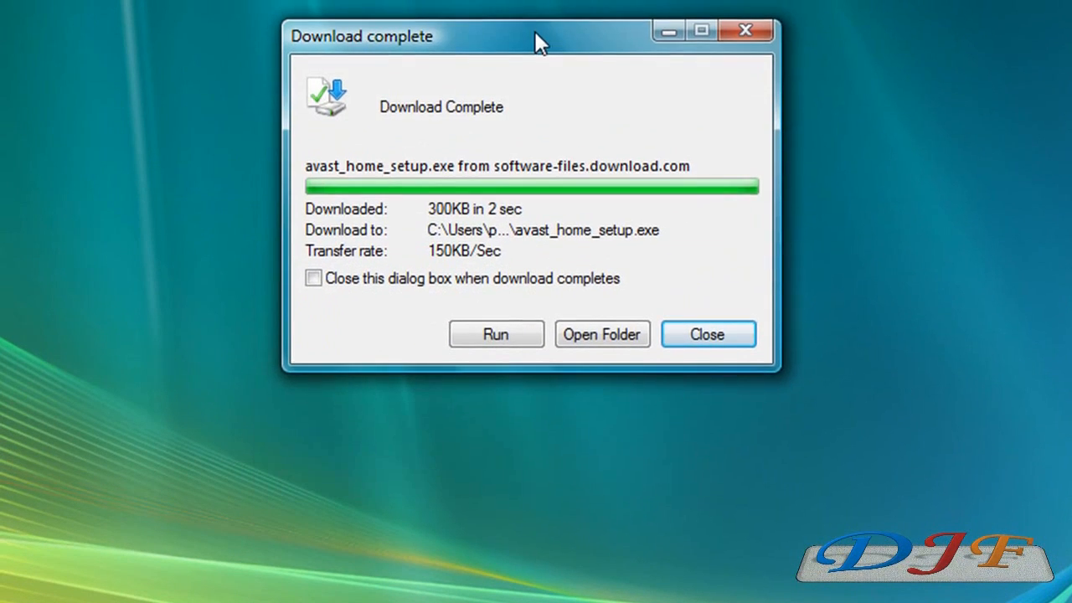
pyautogui.moveTo(605, 268)
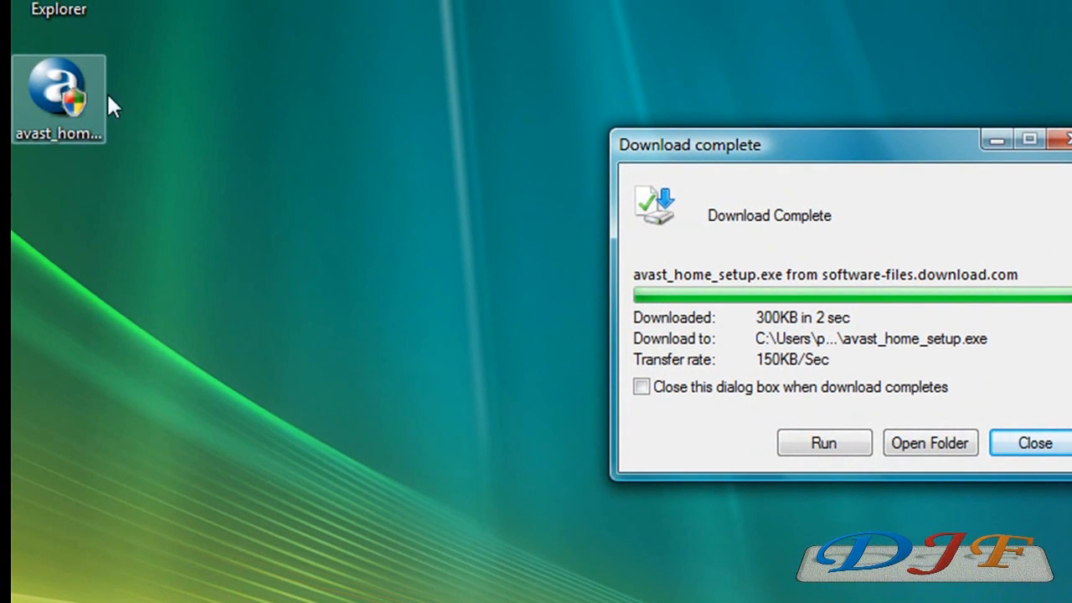
pyautogui.moveTo(66, 113)
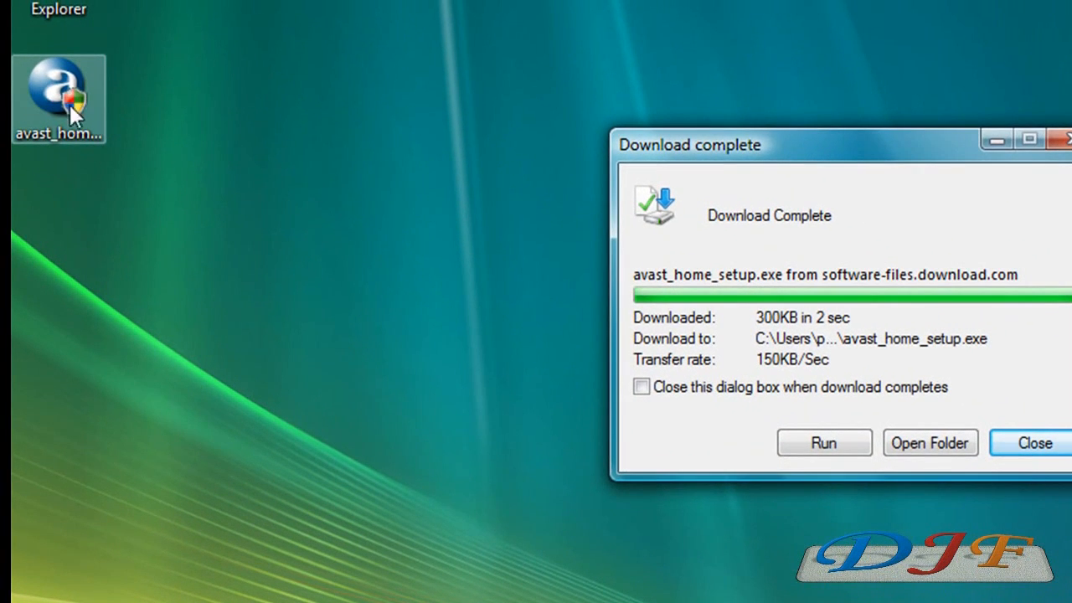
pyautogui.moveTo(580, 208)
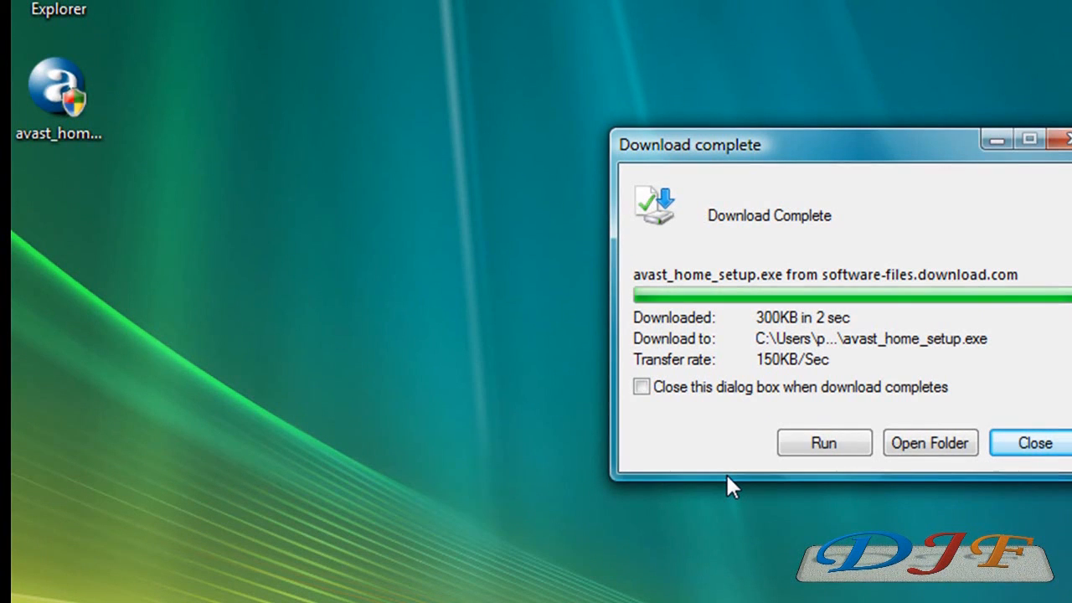
pyautogui.moveTo(823, 443)
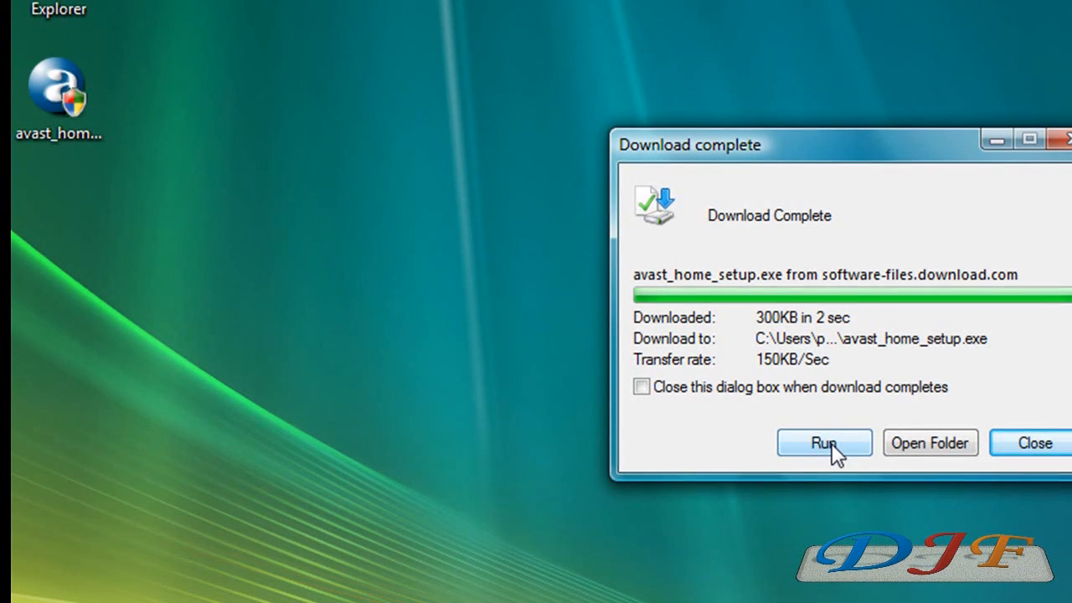
# - Run the downloaded avast_home_setup.exe installer
pyautogui.click(824, 442)
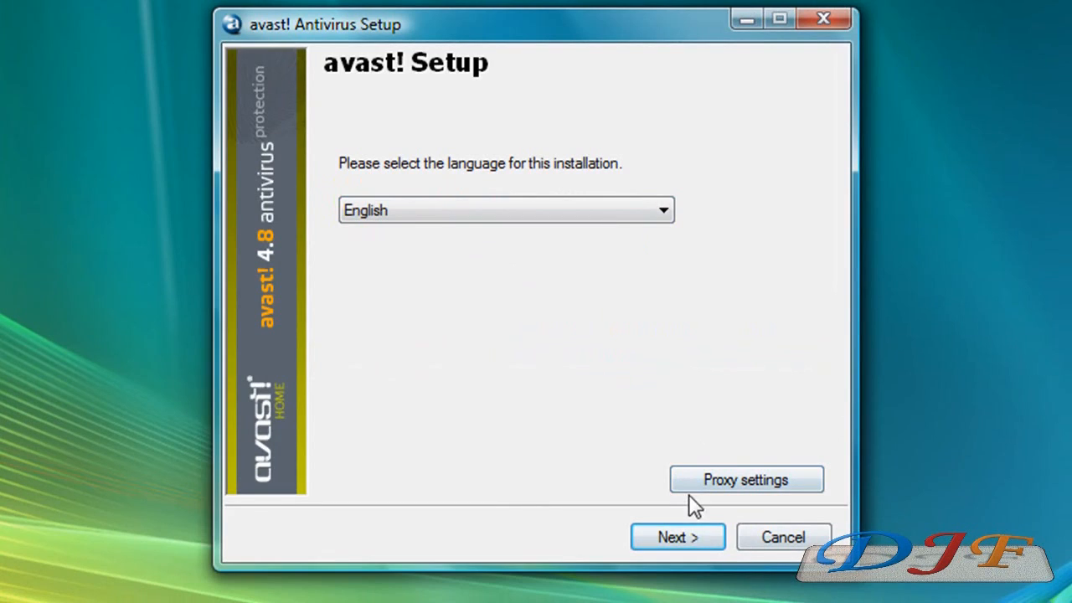
# - Continue in English, agree to the license, keep the default folder and Typical setup
pyautogui.click(677, 537)
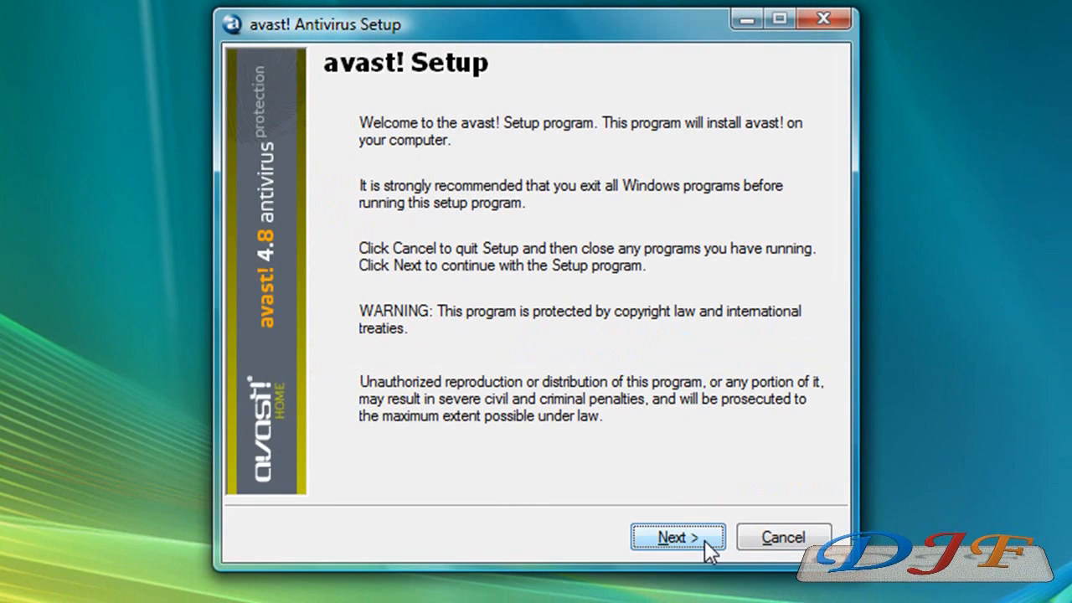
pyautogui.click(678, 536)
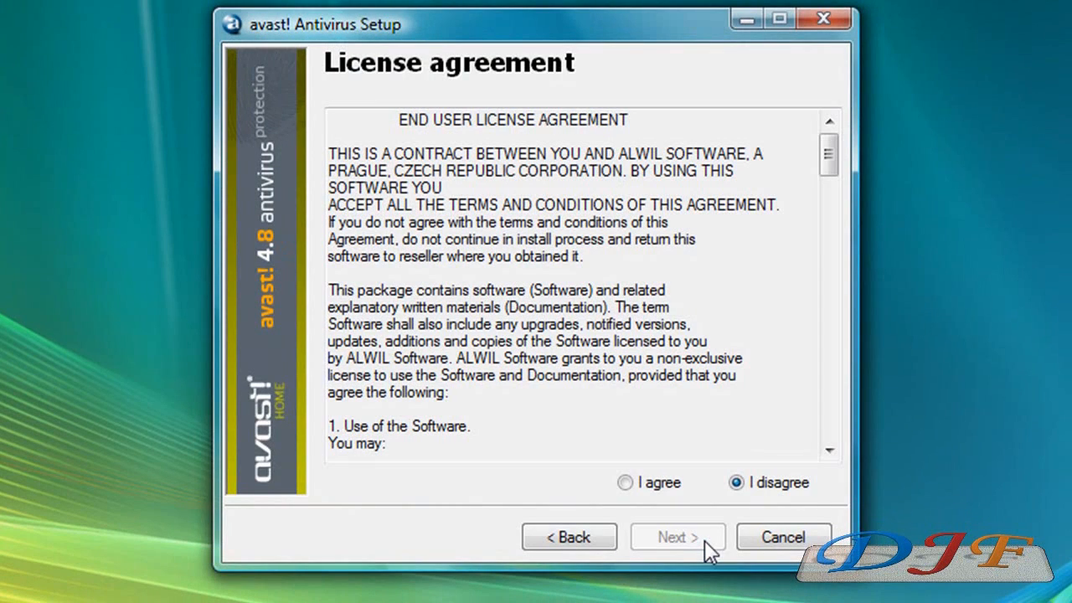
pyautogui.click(625, 482)
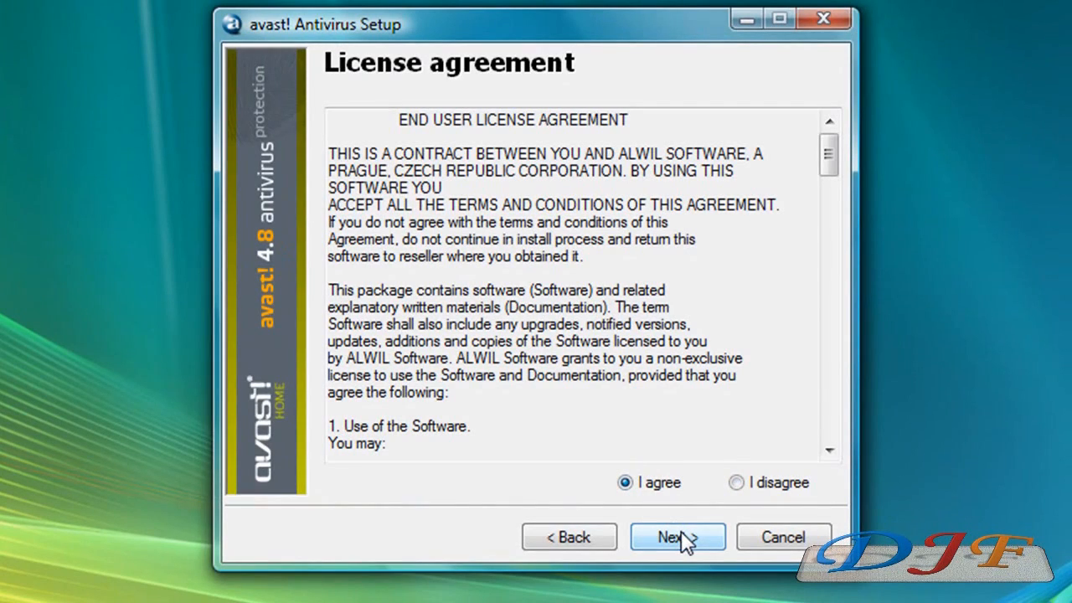
pyautogui.click(676, 537)
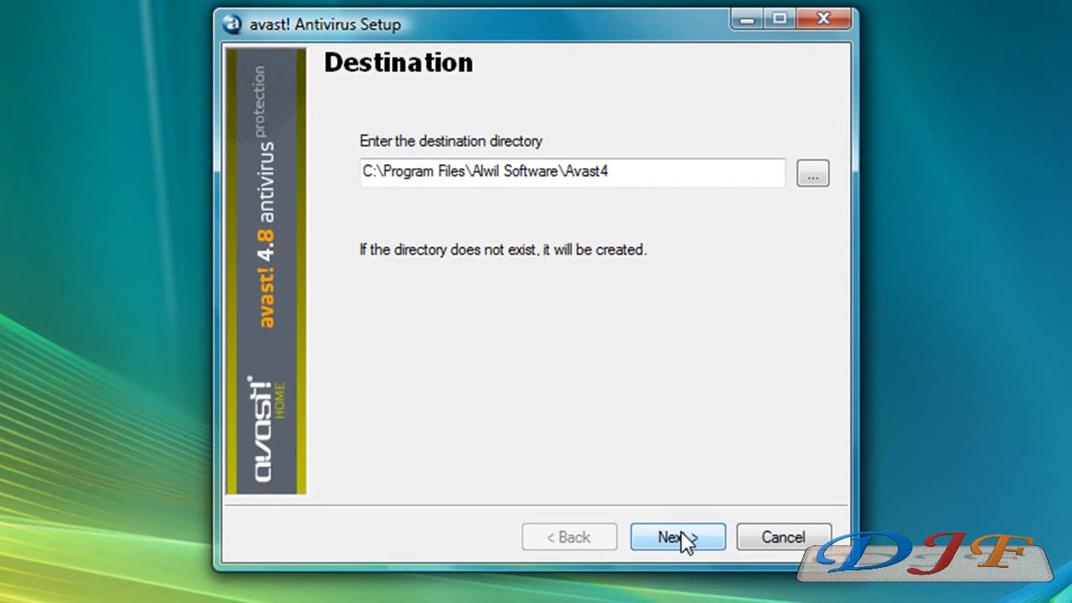
pyautogui.click(677, 536)
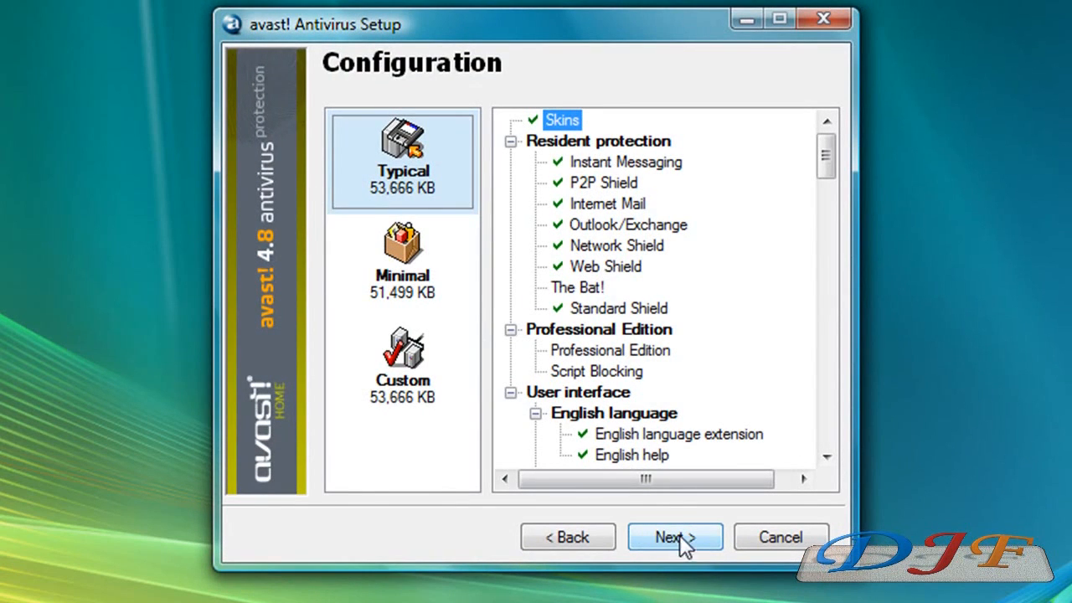
pyautogui.click(674, 537)
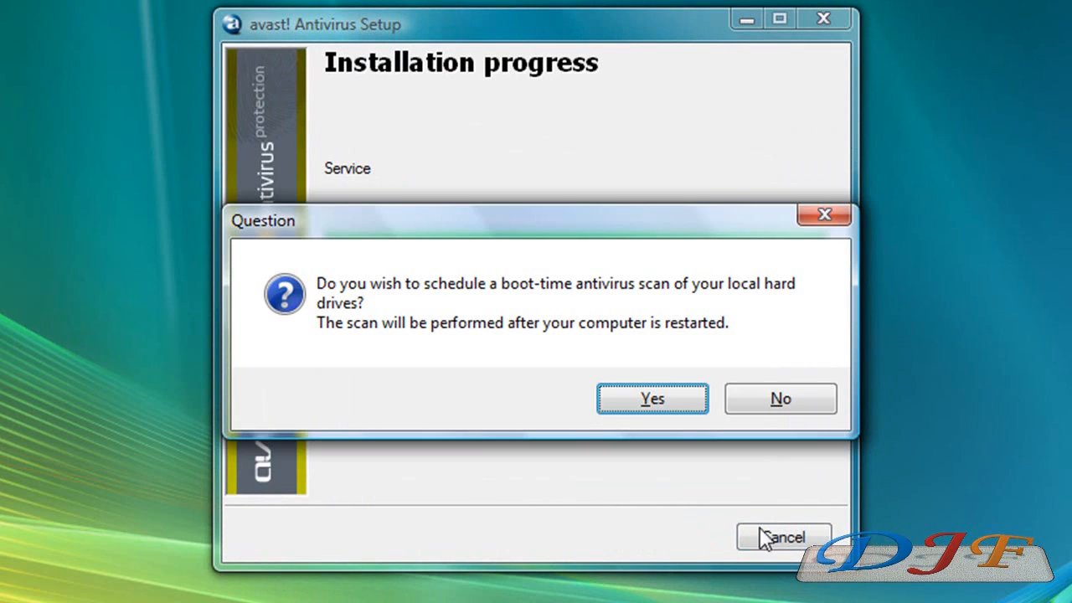
pyautogui.moveTo(951, 348)
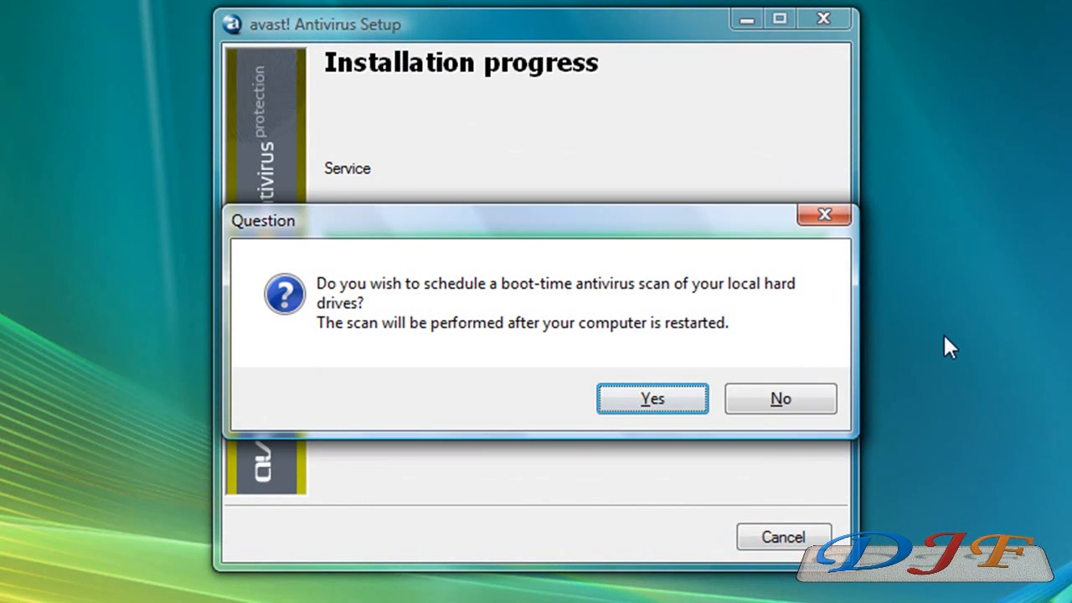
pyautogui.moveTo(955, 224)
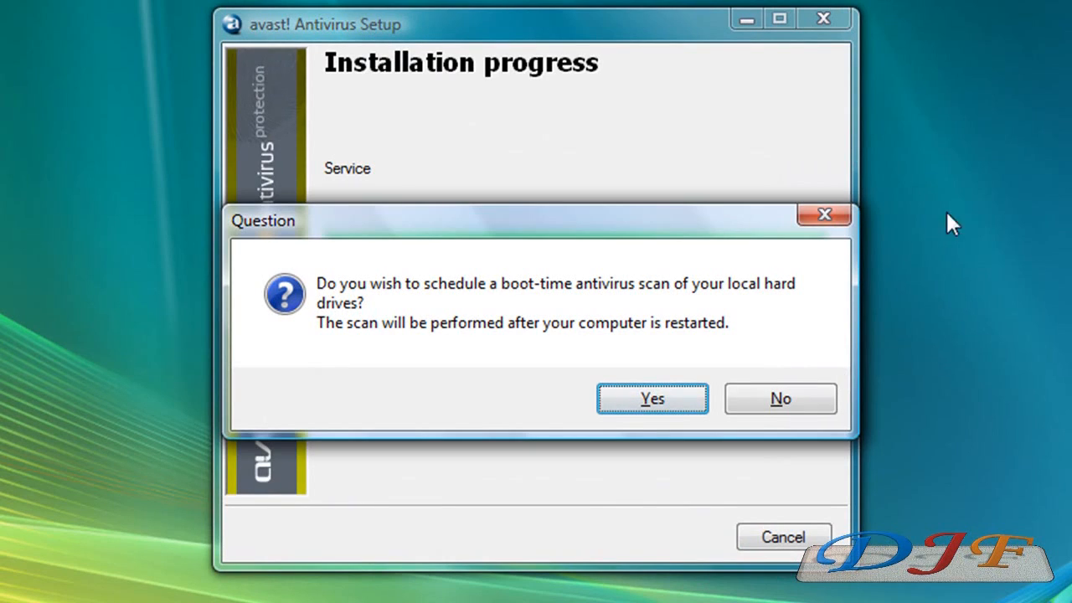
pyautogui.moveTo(946, 326)
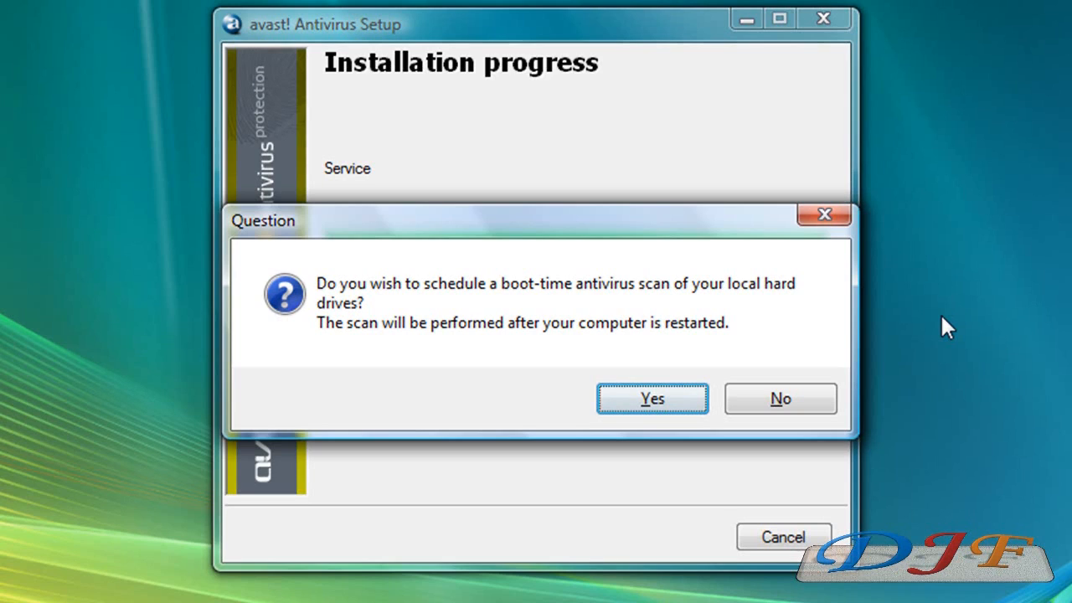
pyautogui.moveTo(446, 359)
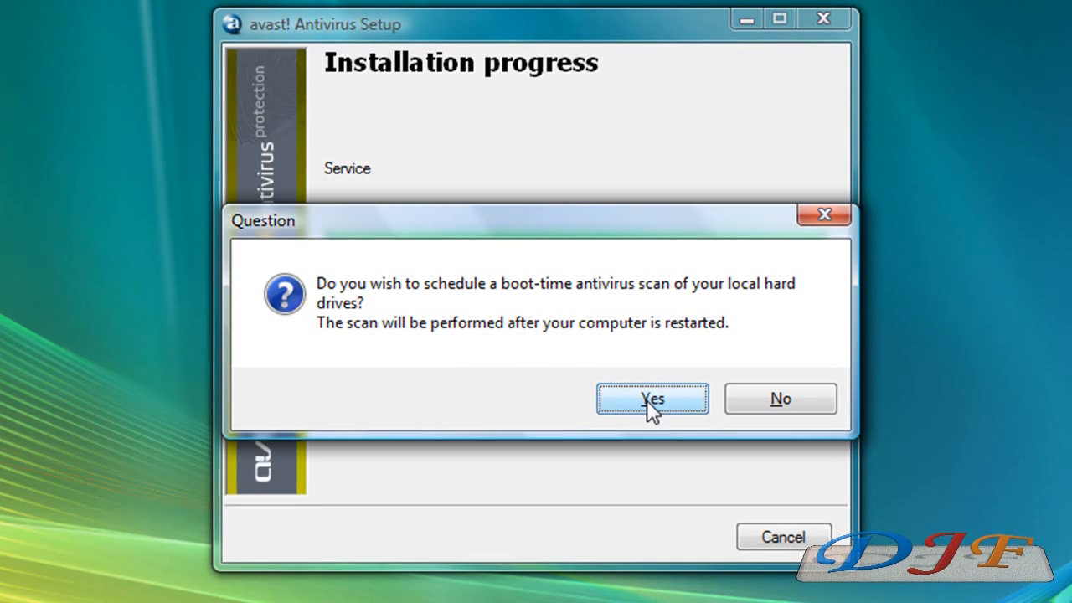
# - Answer Yes to schedule a boot-time scan of the hard drives
pyautogui.click(653, 399)
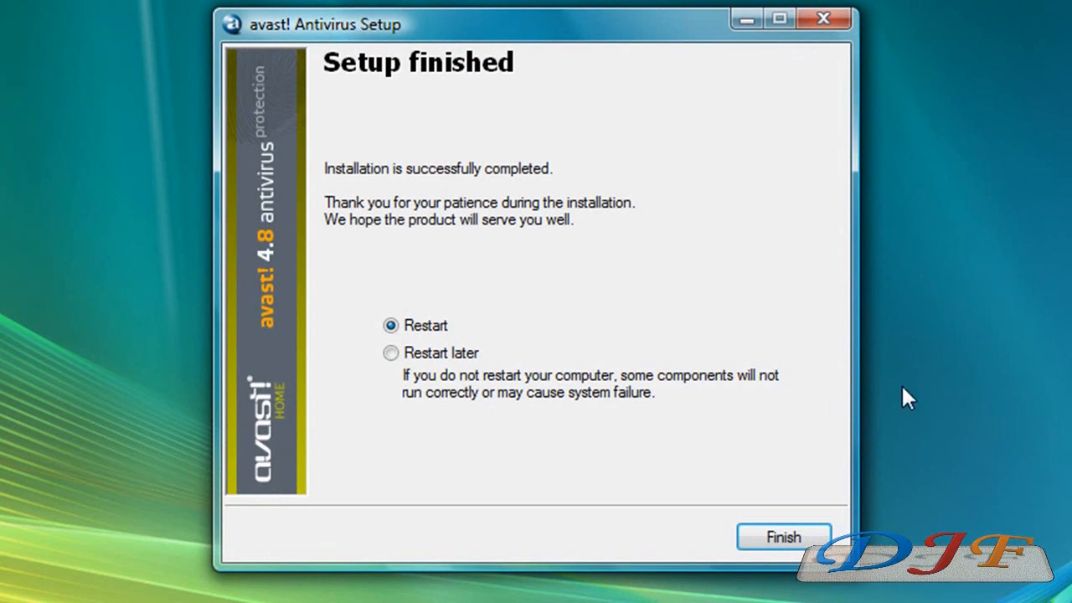
pyautogui.moveTo(922, 407)
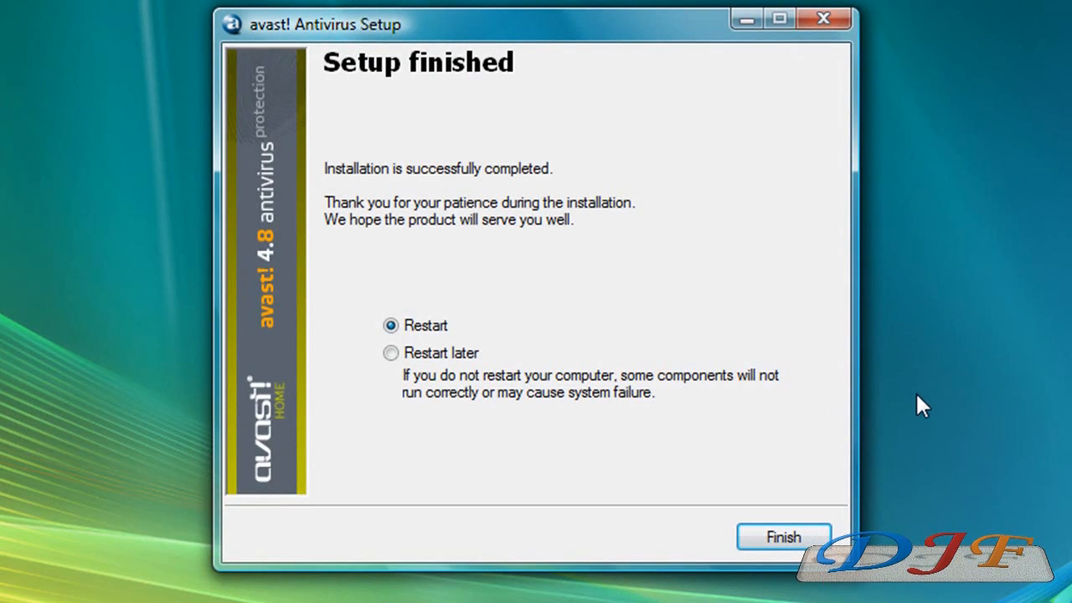
# - Finish avast setup with Restart selected
pyautogui.click(783, 537)
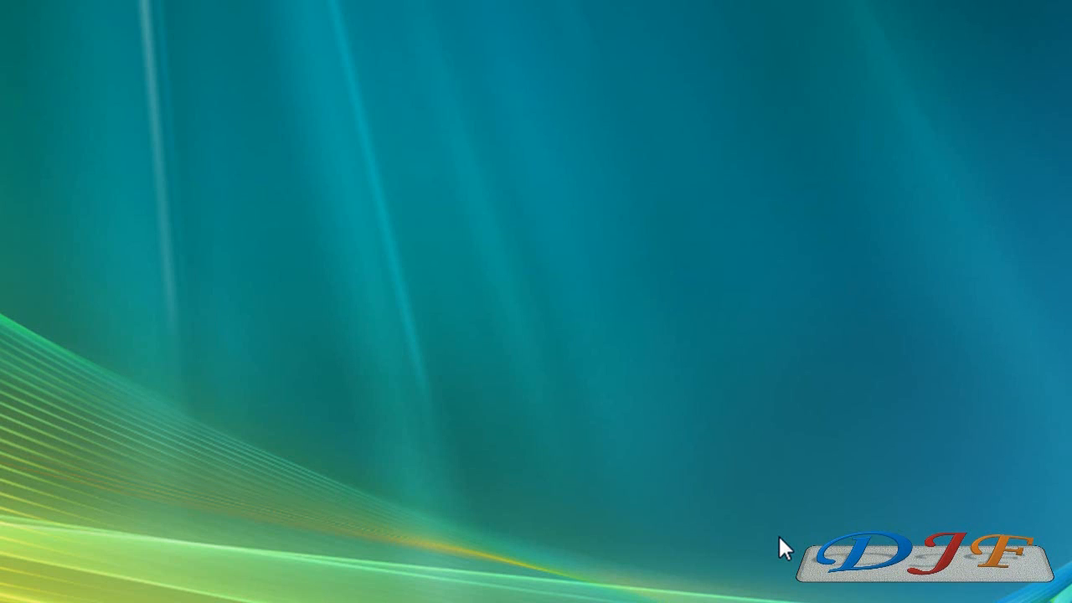
pyautogui.moveTo(385, 419)
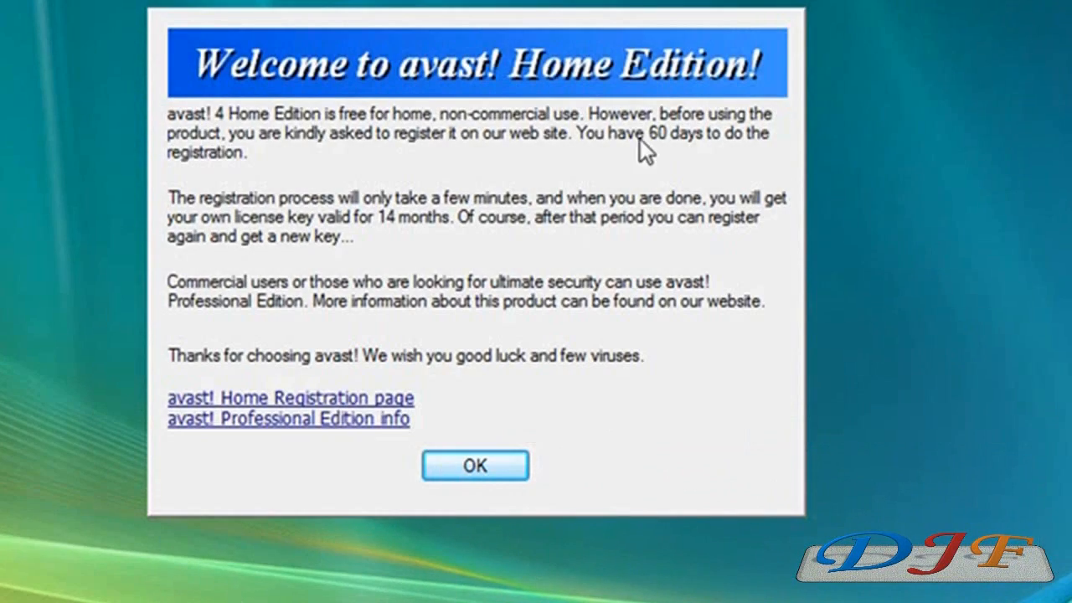
pyautogui.moveTo(687, 448)
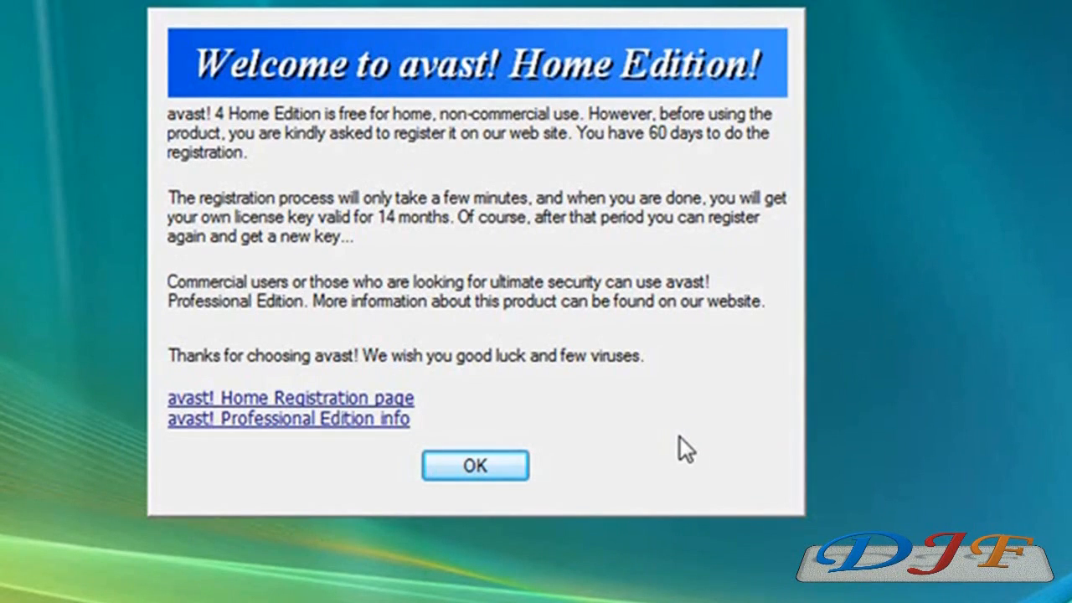
pyautogui.moveTo(275, 394)
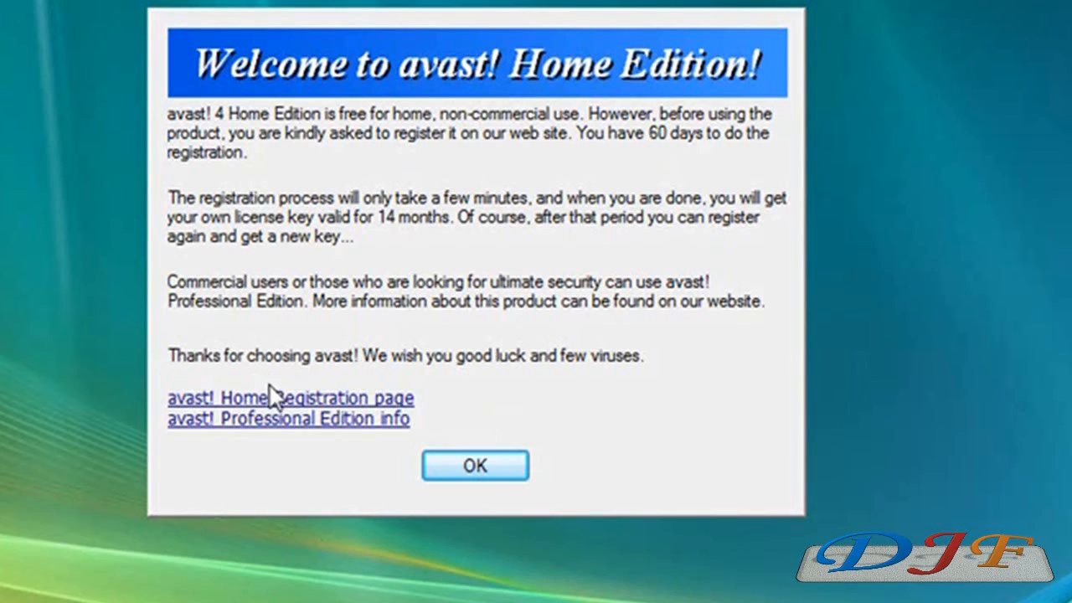
pyautogui.moveTo(289, 410)
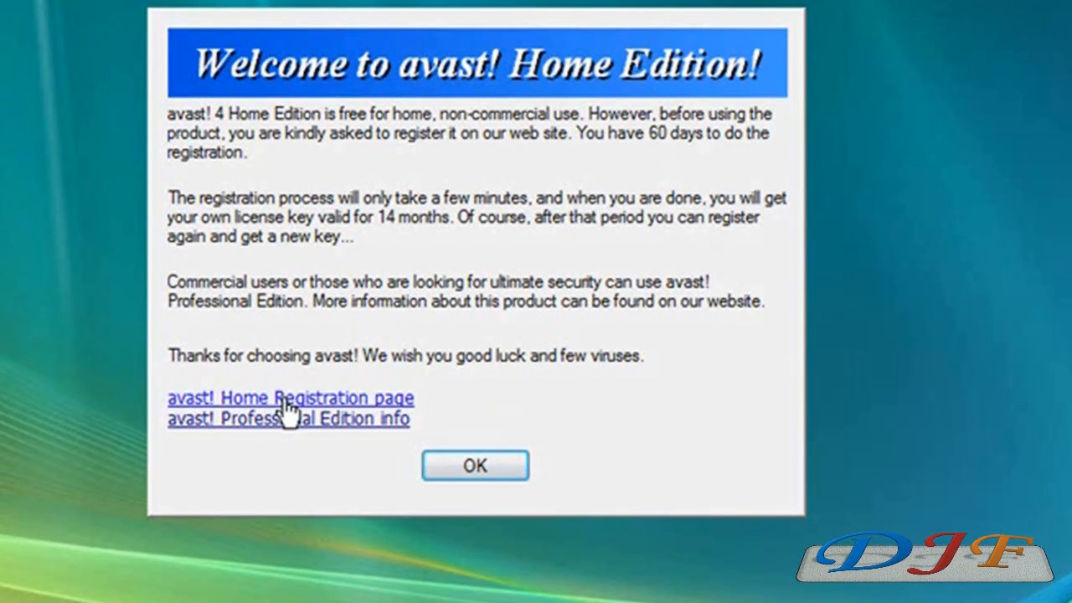
# - Follow the 'avast! Home Registration page' link in the welcome dialog
pyautogui.click(291, 398)
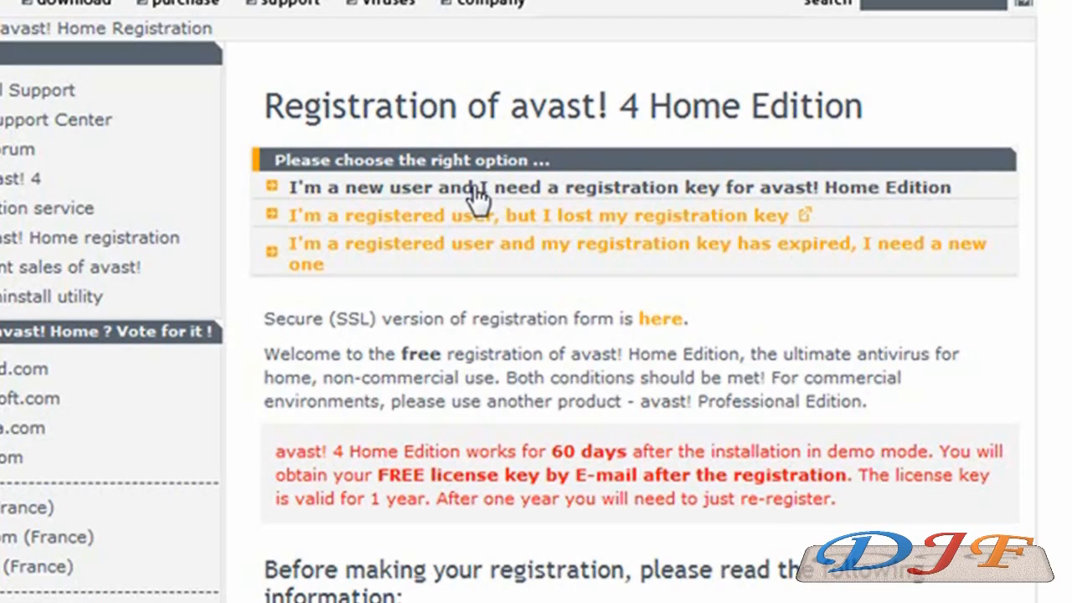
pyautogui.moveTo(423, 199)
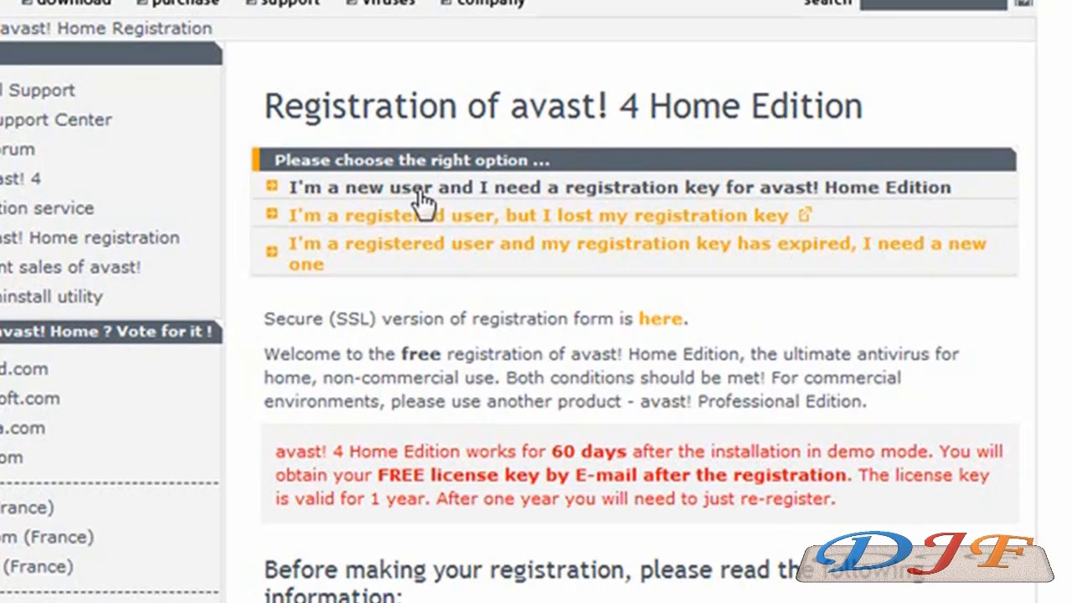
pyautogui.moveTo(513, 197)
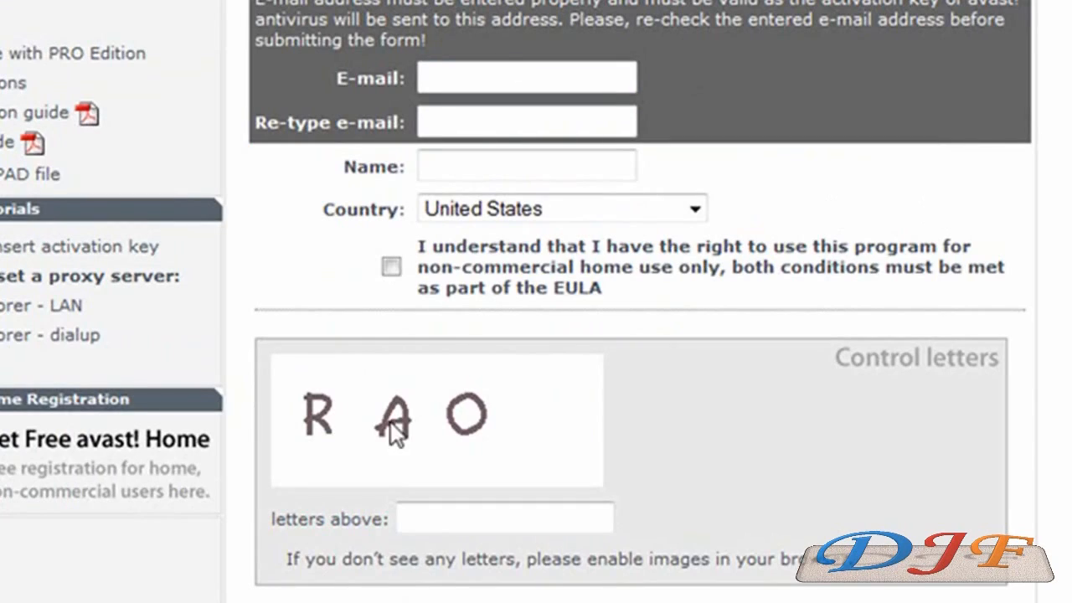
pyautogui.moveTo(728, 434)
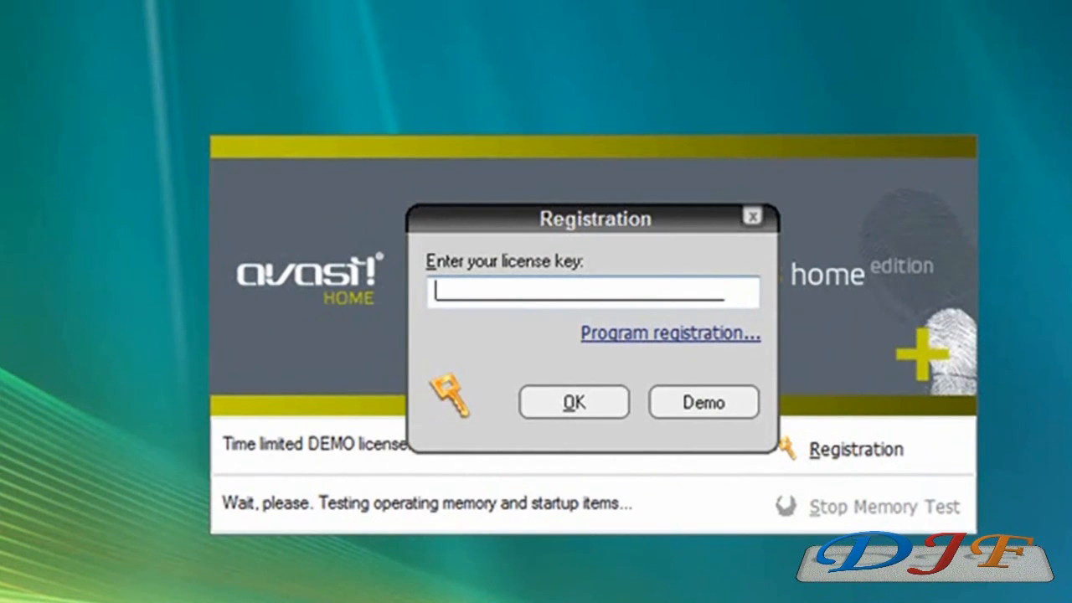
pyautogui.moveTo(677, 380)
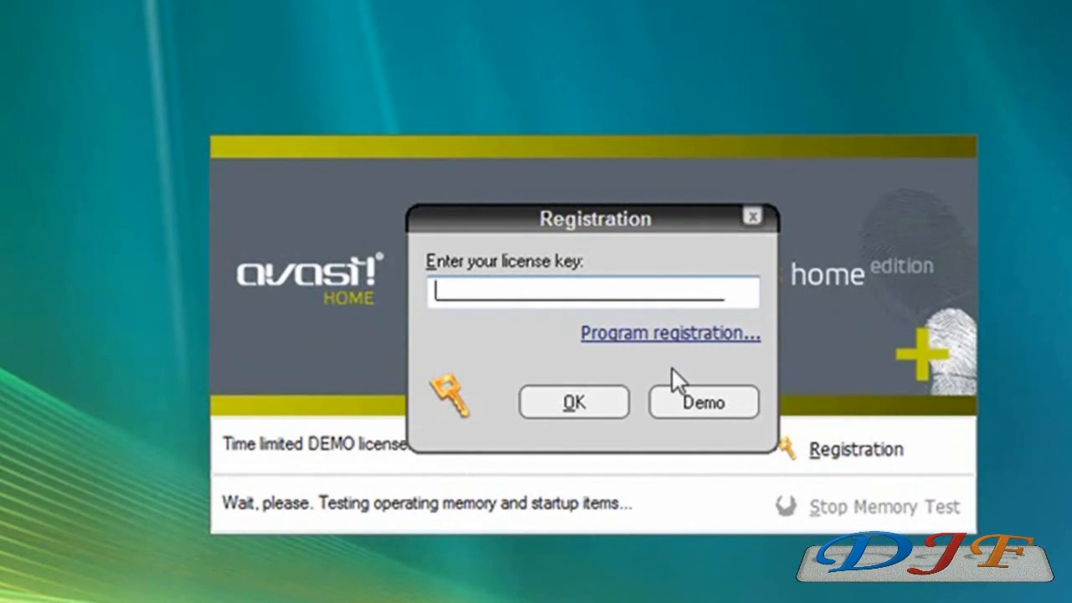
# - Enter the received license key in avast! 4.8 and submit it to register
pyautogui.click(540, 291)
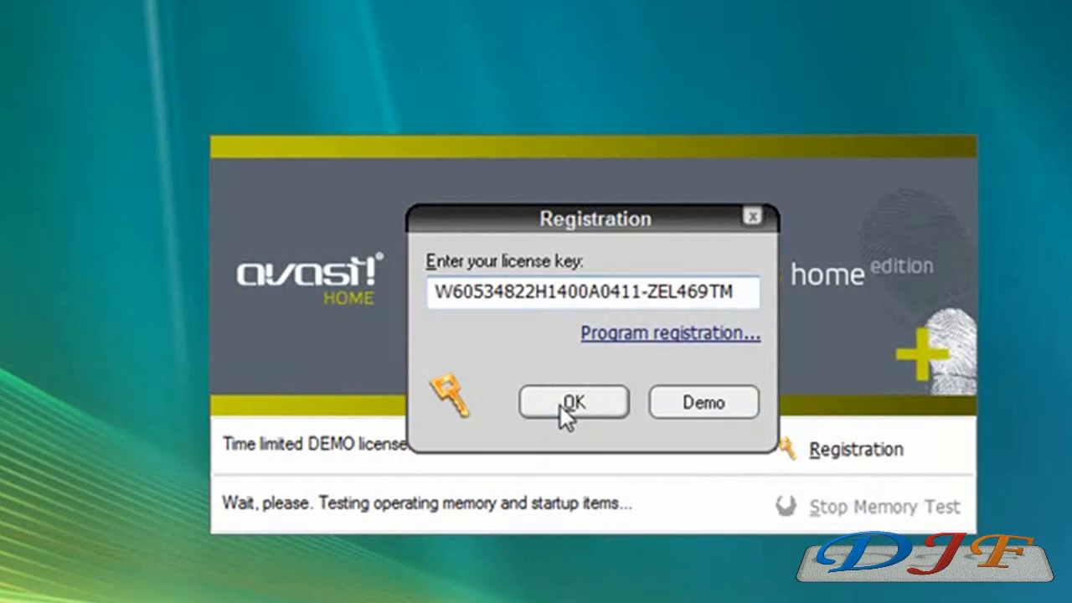
pyautogui.click(572, 402)
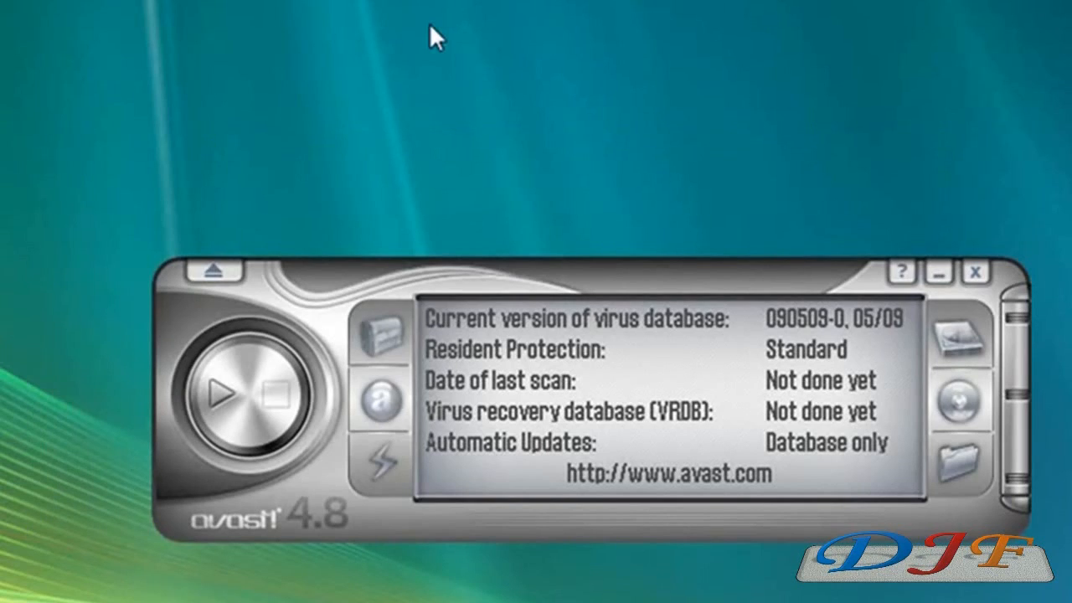
pyautogui.moveTo(343, 477)
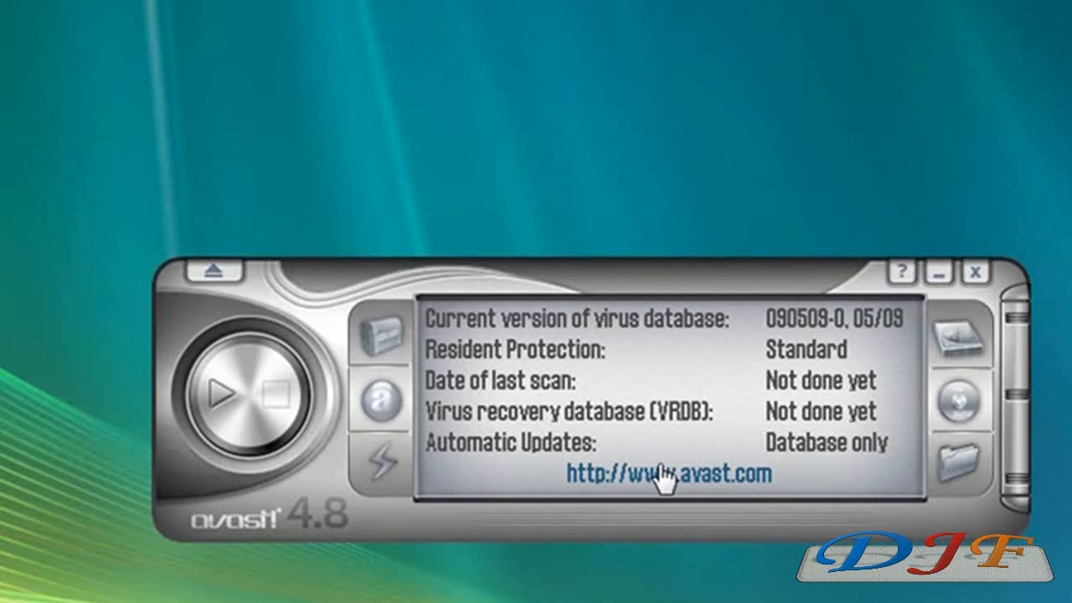
pyautogui.moveTo(389, 461)
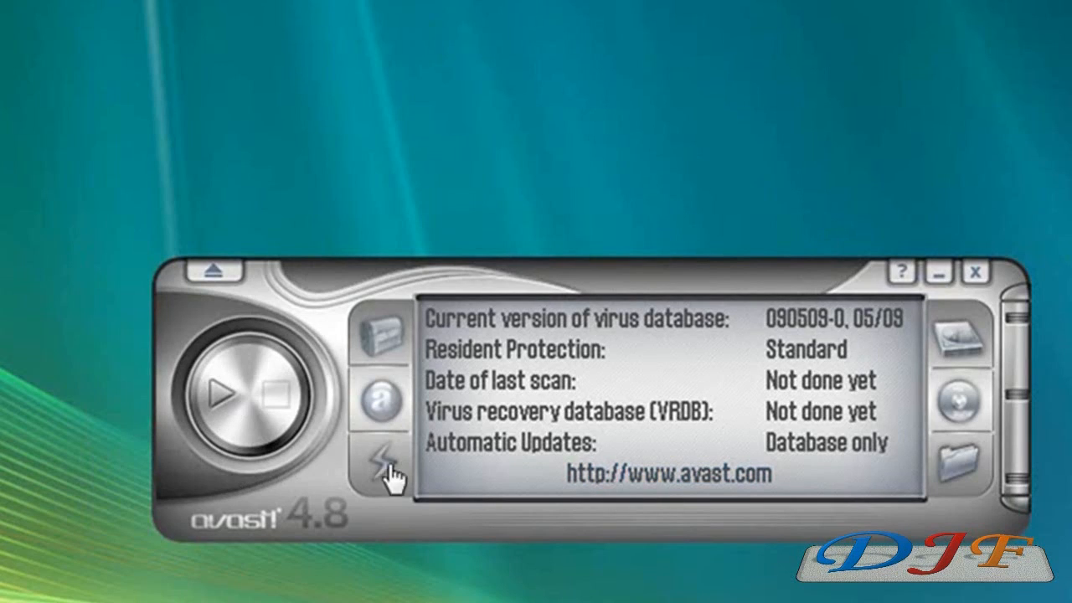
pyautogui.moveTo(371, 226)
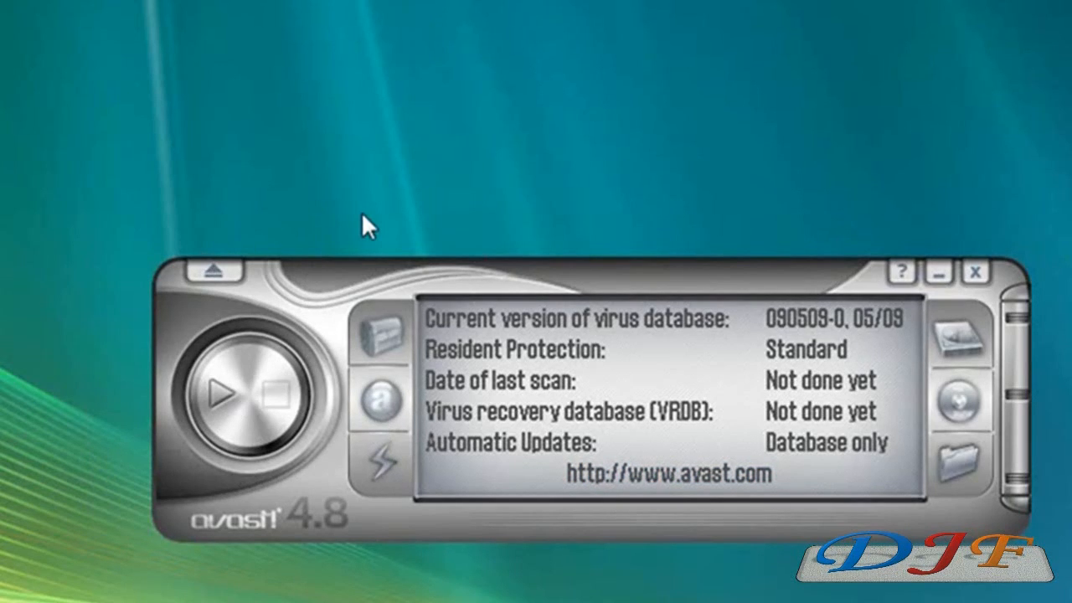
pyautogui.moveTo(385, 289)
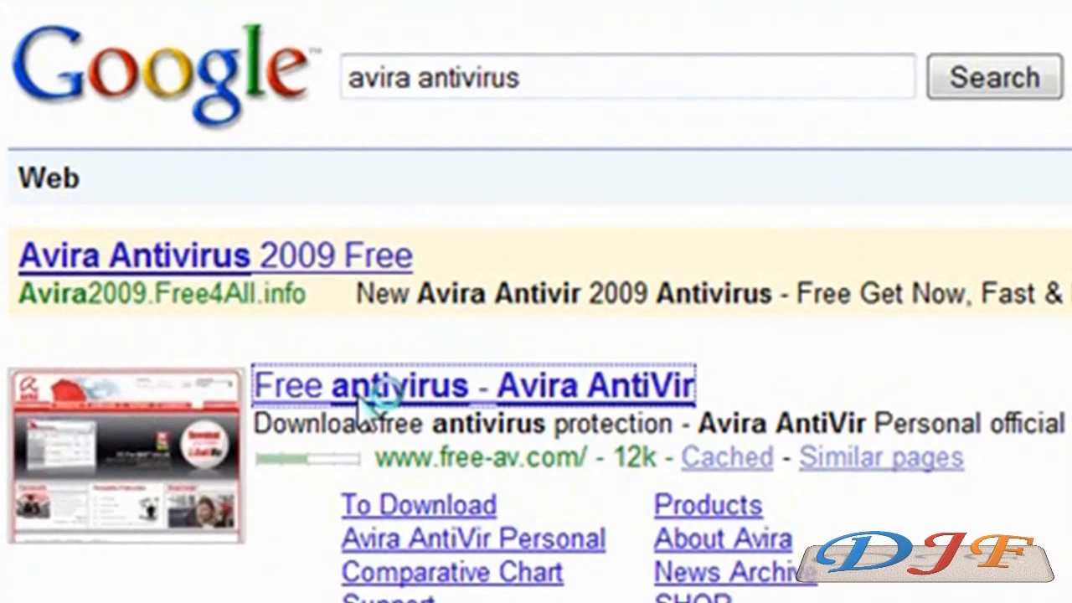
# - Open the 'Free antivirus - Avira AntiVir' result to reach Avira's homepage
pyautogui.click(475, 385)
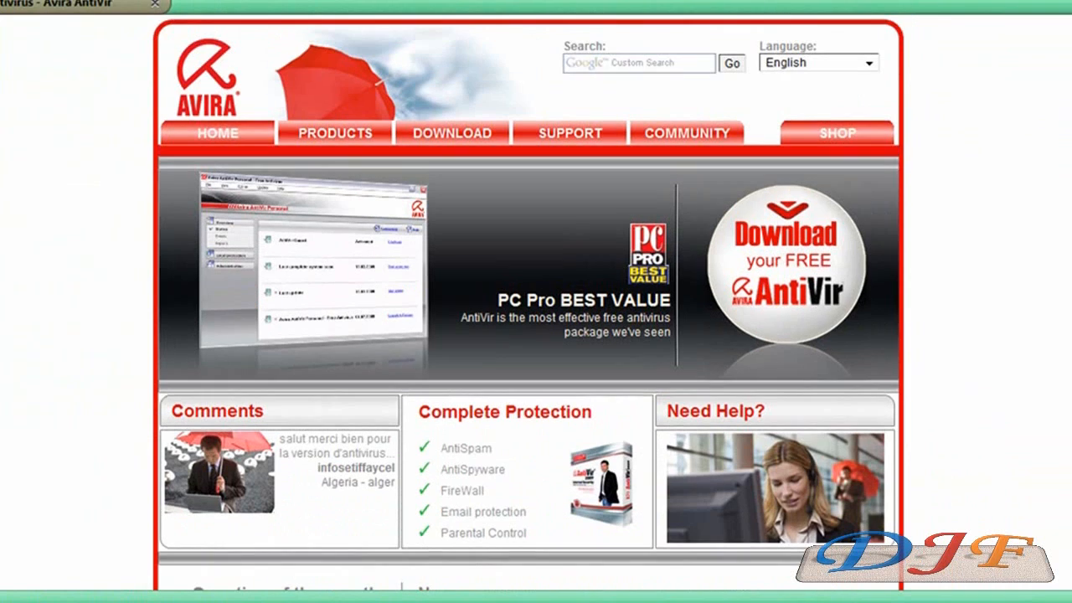
pyautogui.moveTo(747, 260)
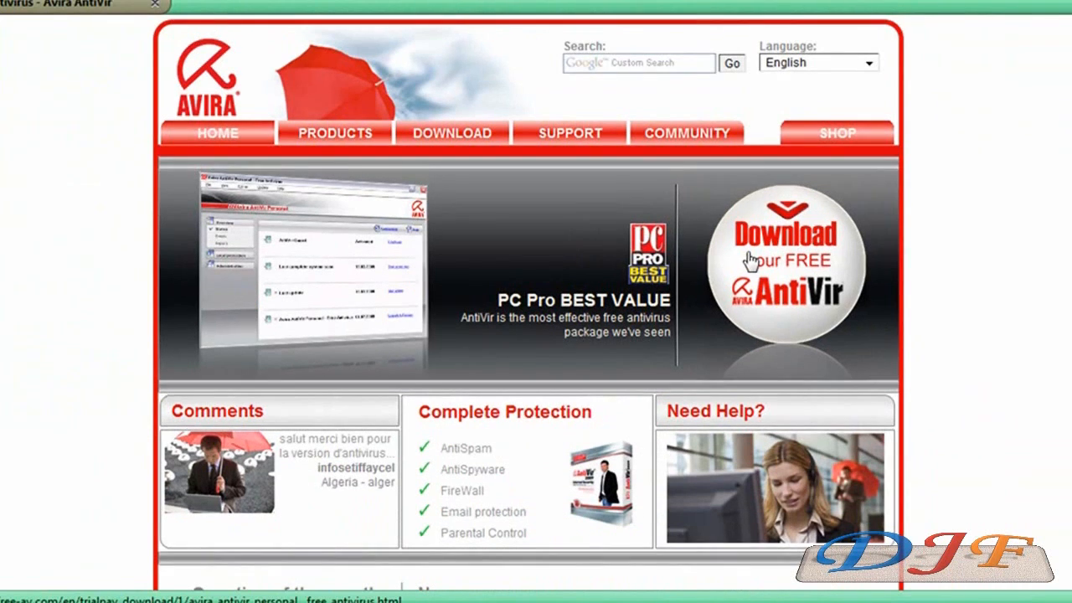
pyautogui.moveTo(758, 264)
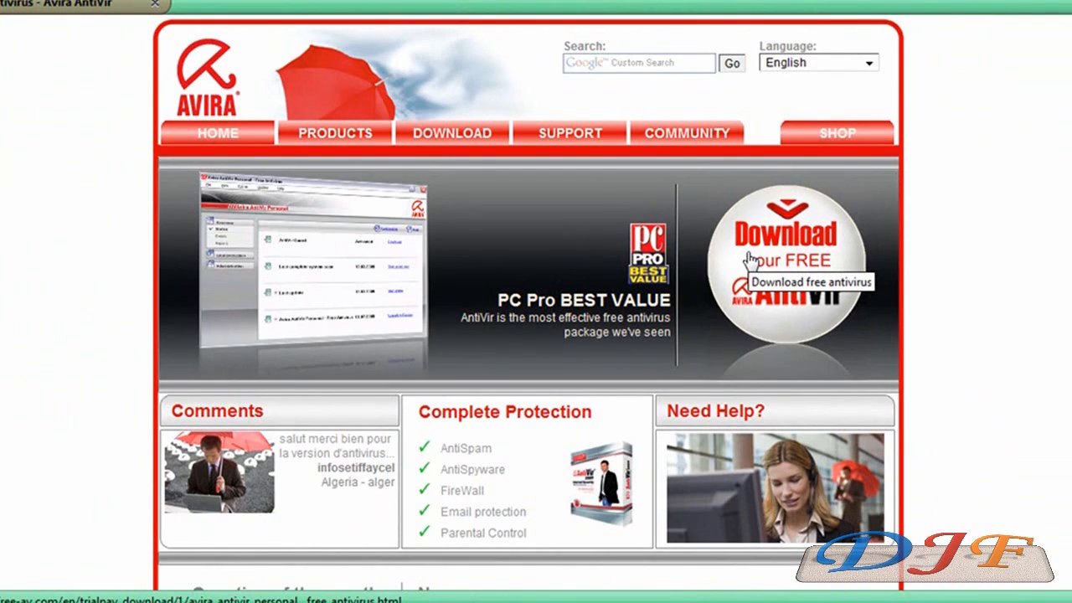